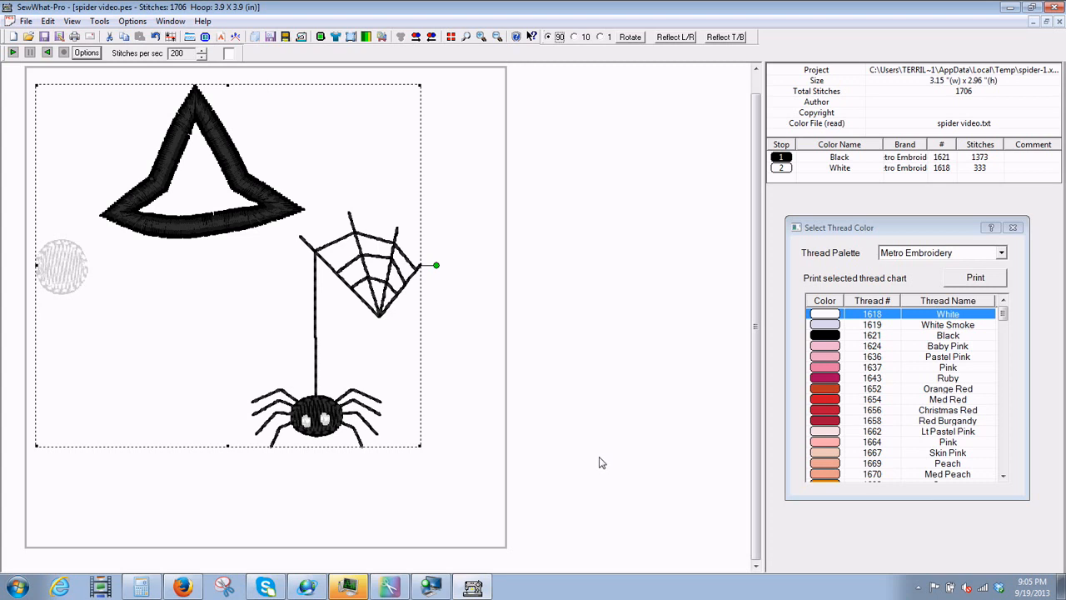
pyautogui.moveTo(216, 283)
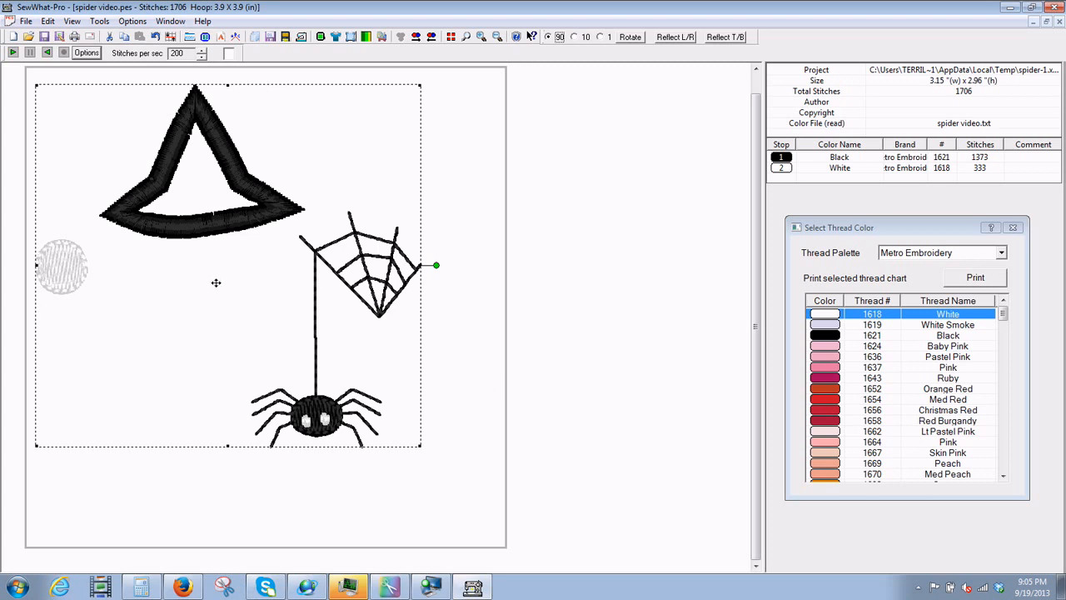
pyautogui.moveTo(87, 278)
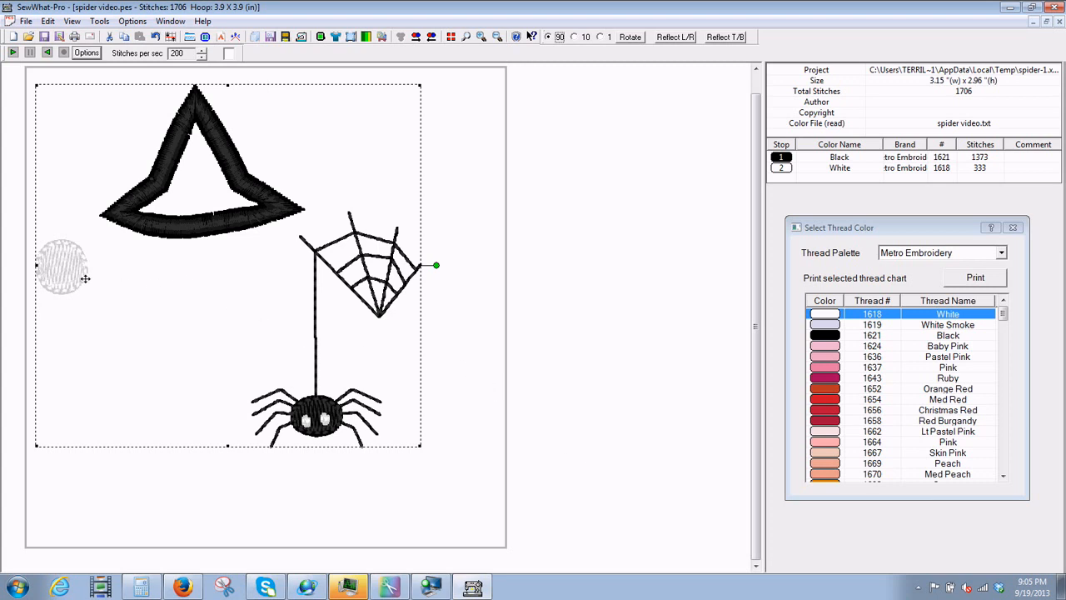
pyautogui.moveTo(283, 276)
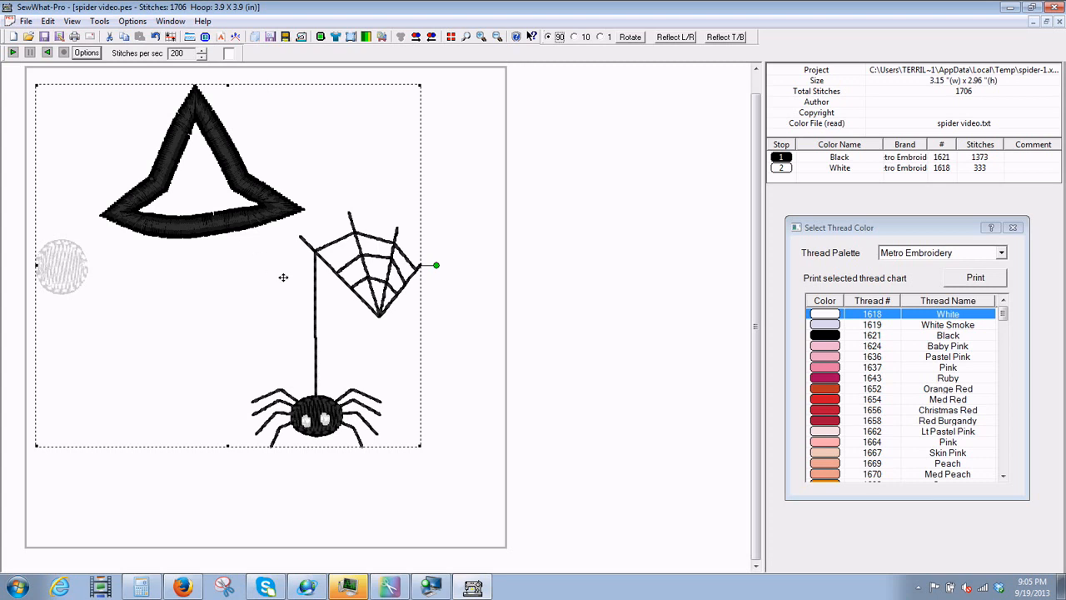
pyautogui.moveTo(290, 397)
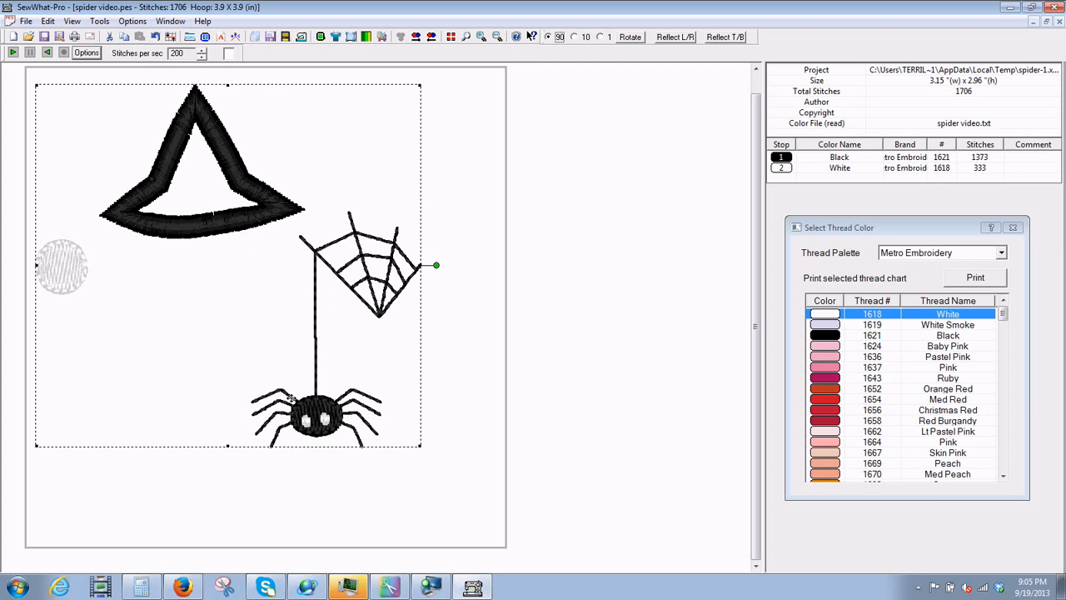
pyautogui.moveTo(478, 303)
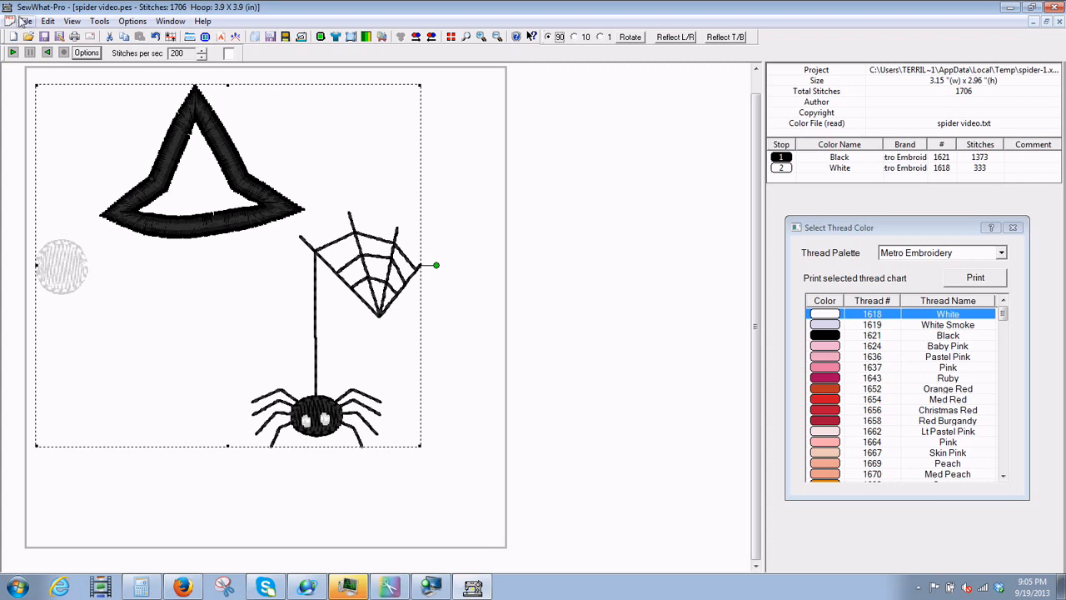
# - Save a copy of the spider design under the new name 'spider edited' as a Brother PES file
pyautogui.click(27, 20)
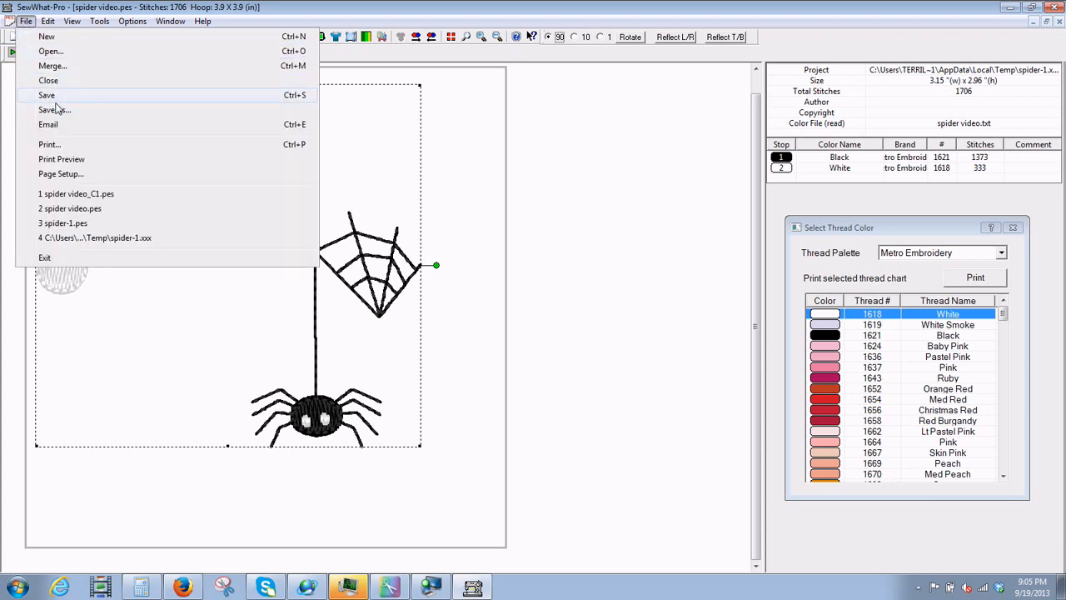
pyautogui.click(53, 110)
pyautogui.write('spider video')
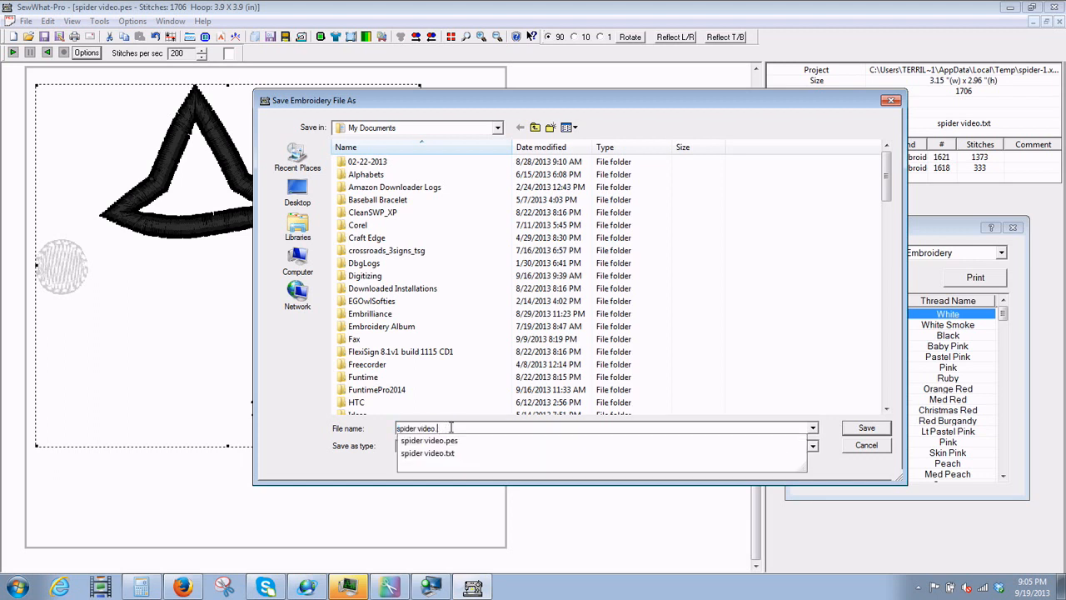
pyautogui.press('BackSpace')
pyautogui.write('ed')
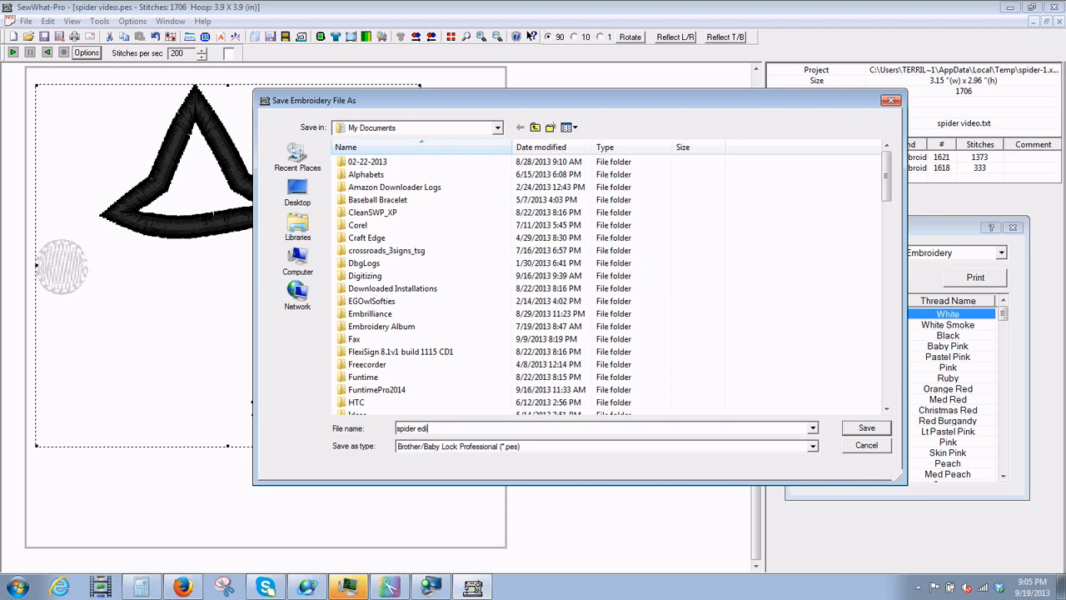
pyautogui.write('ted')
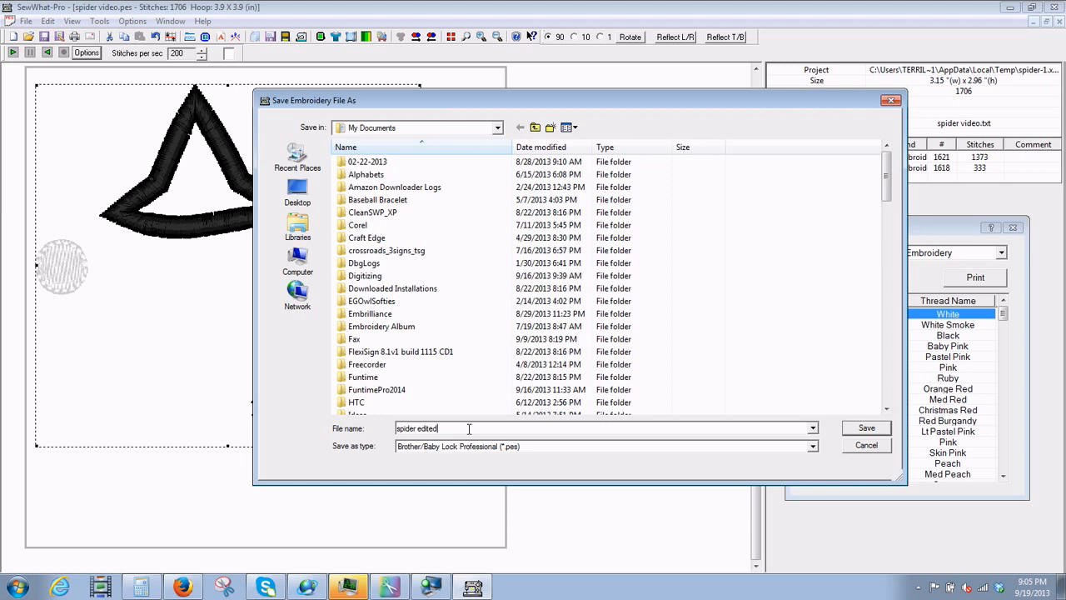
pyautogui.moveTo(671, 428)
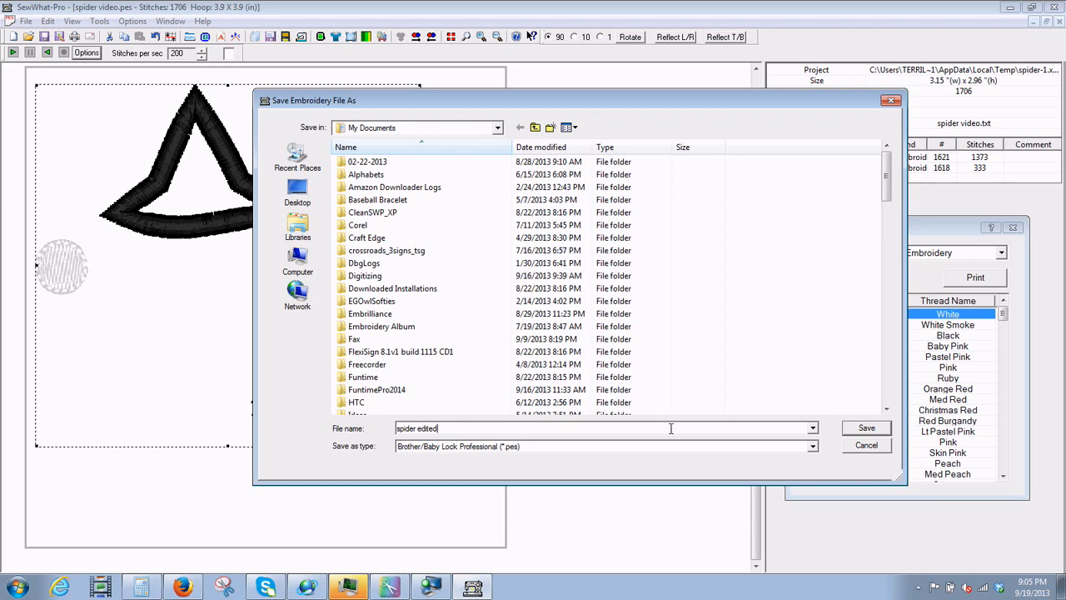
pyautogui.moveTo(850, 432)
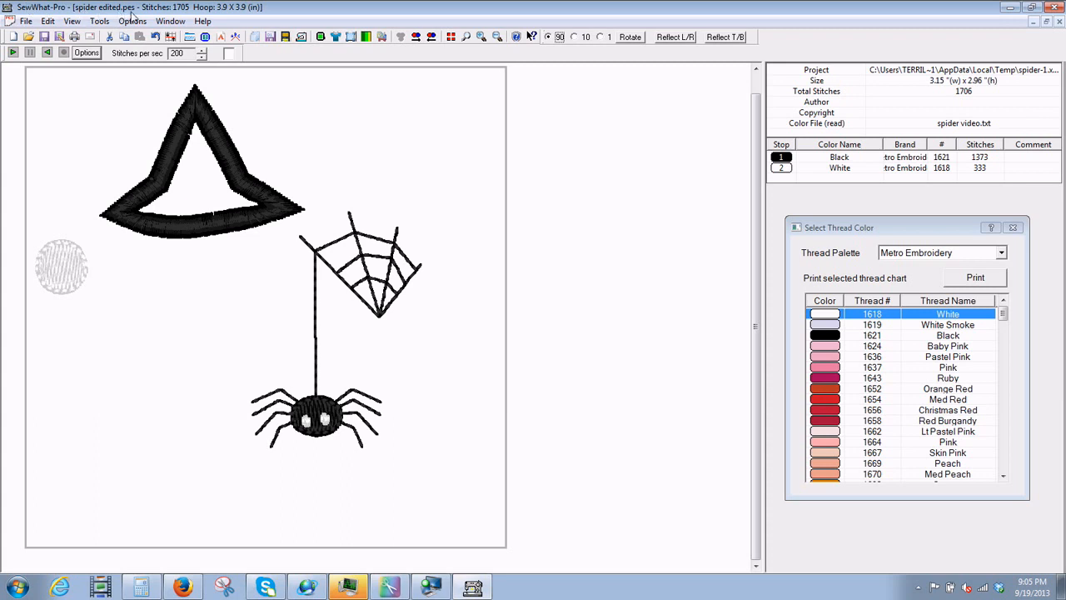
pyautogui.moveTo(306, 256)
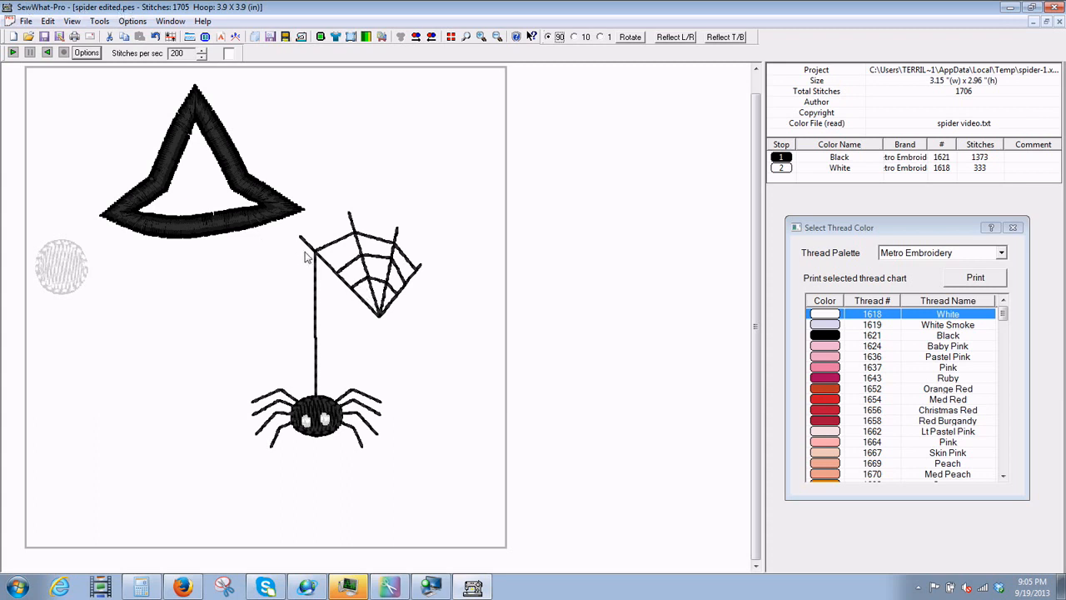
pyautogui.moveTo(213, 323)
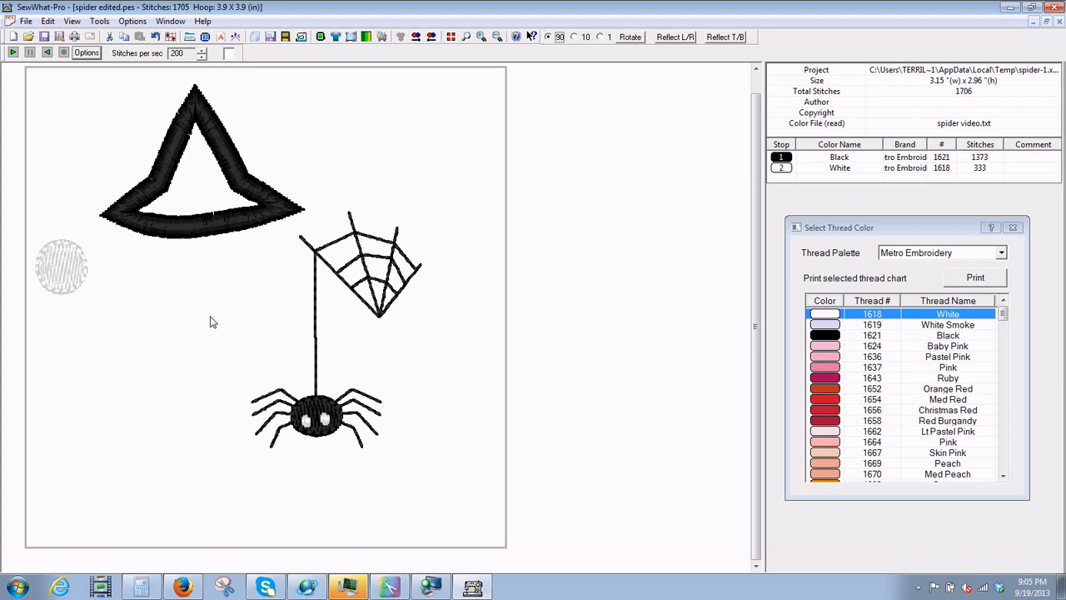
pyautogui.moveTo(190, 294)
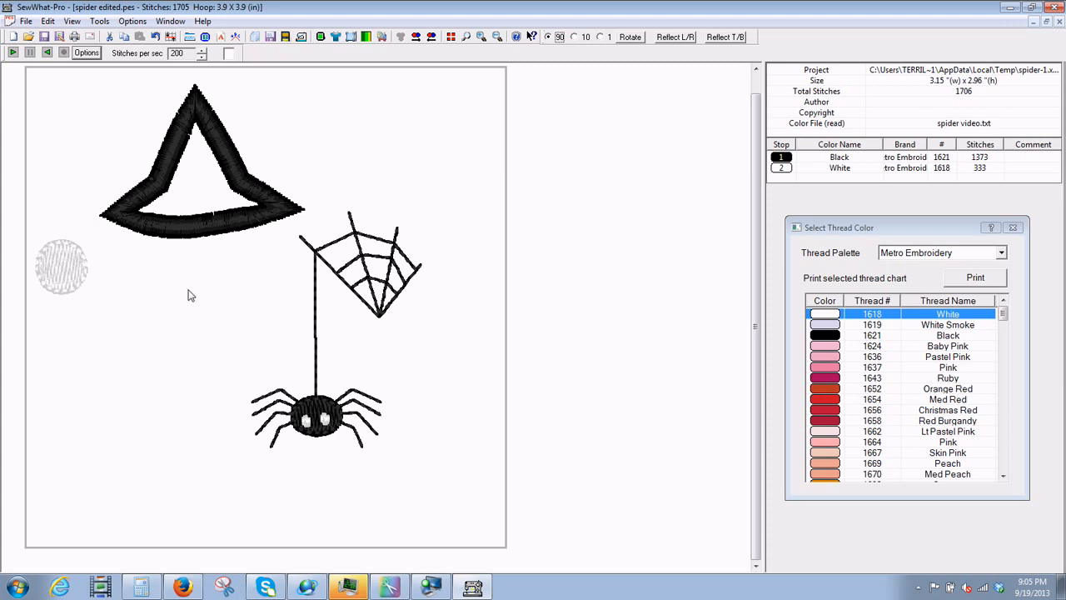
pyautogui.moveTo(284, 244)
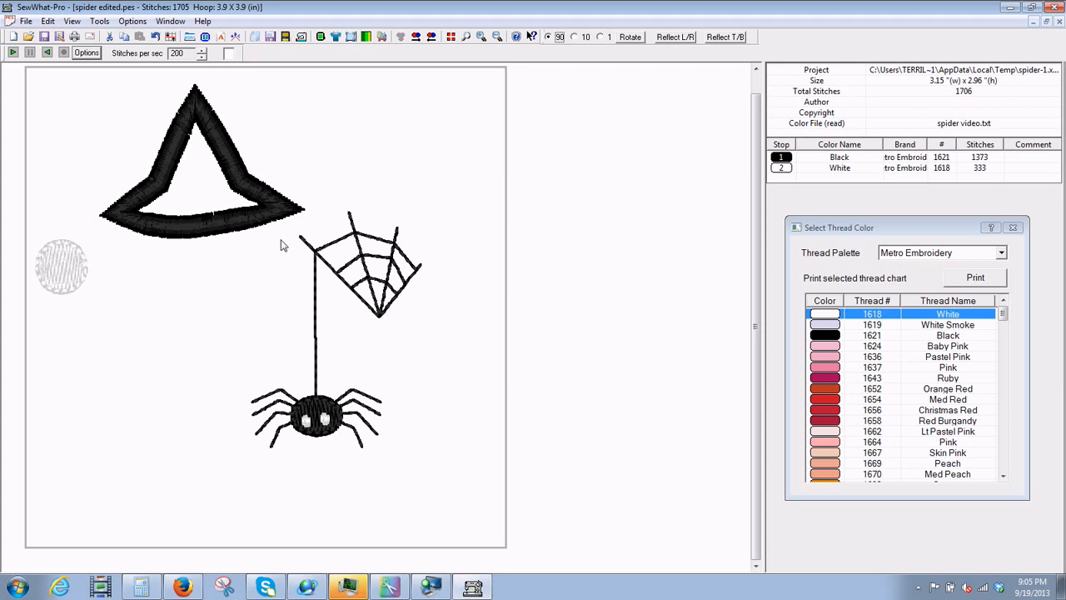
pyautogui.moveTo(486, 51)
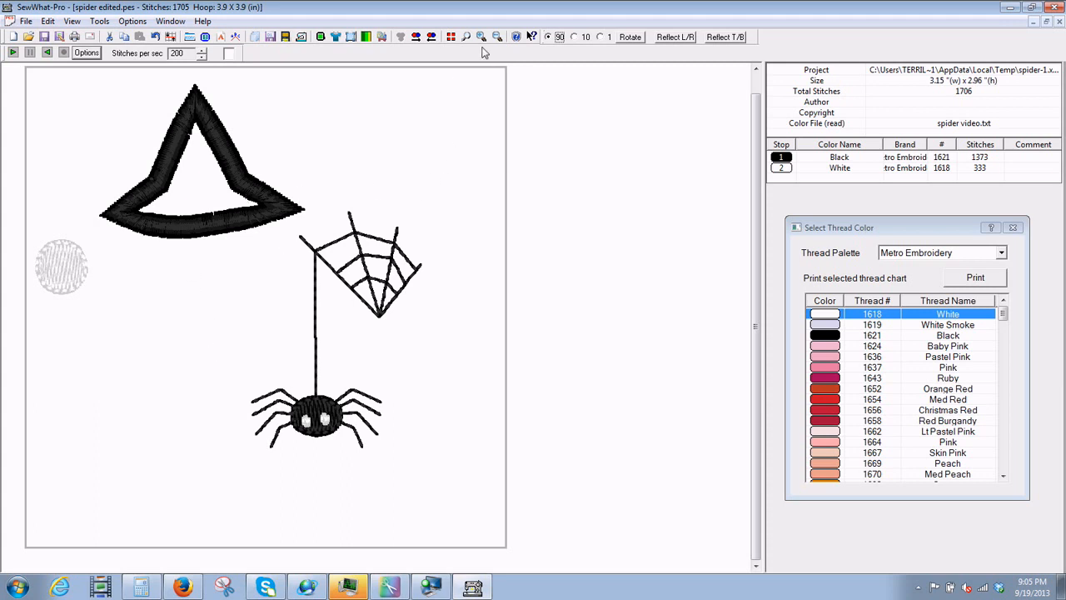
pyautogui.moveTo(266, 416)
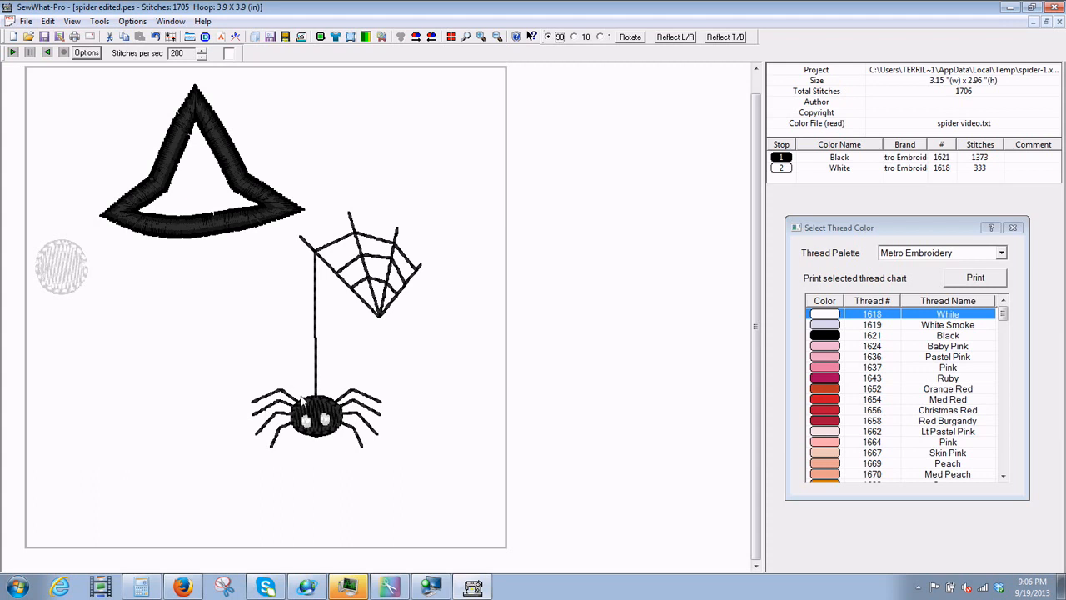
pyautogui.moveTo(237, 320)
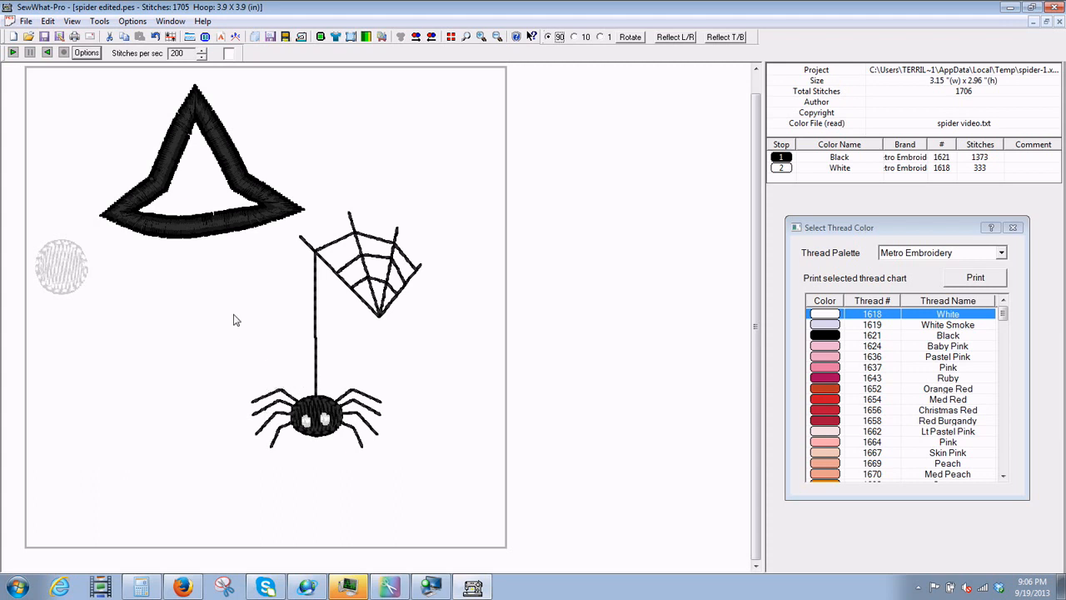
# - Zoom in twice via Tools > Zoom-In so the stitched shapes appear larger
pyautogui.click(73, 20)
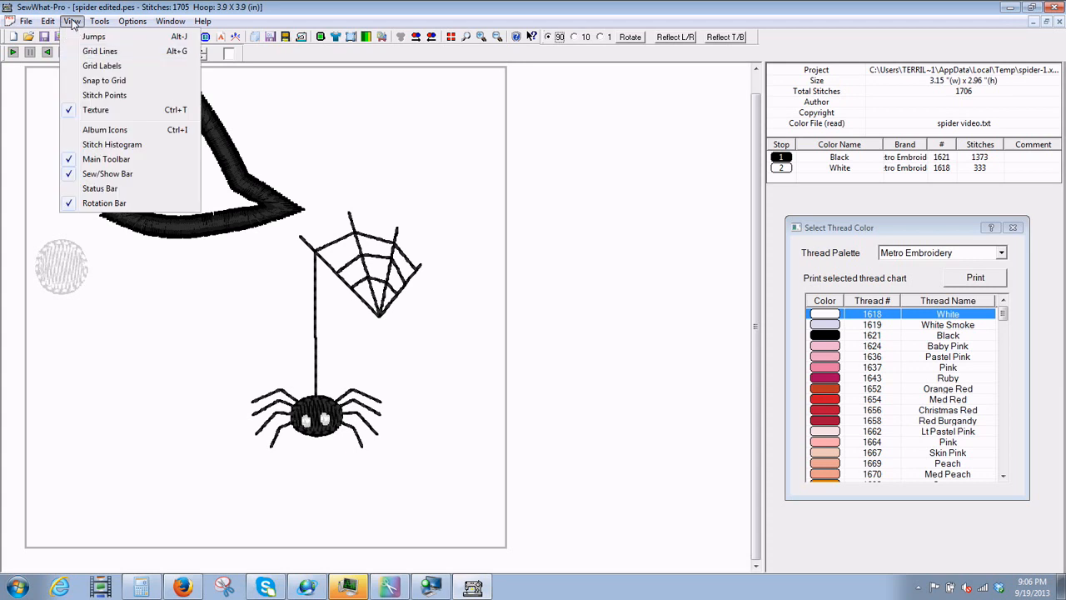
pyautogui.click(99, 20)
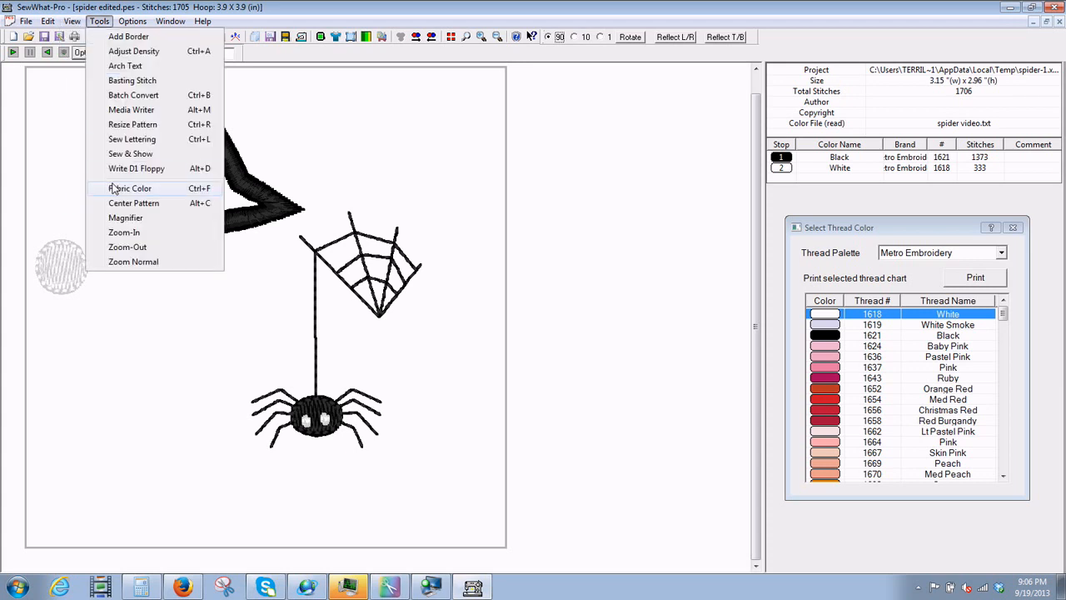
pyautogui.moveTo(123, 233)
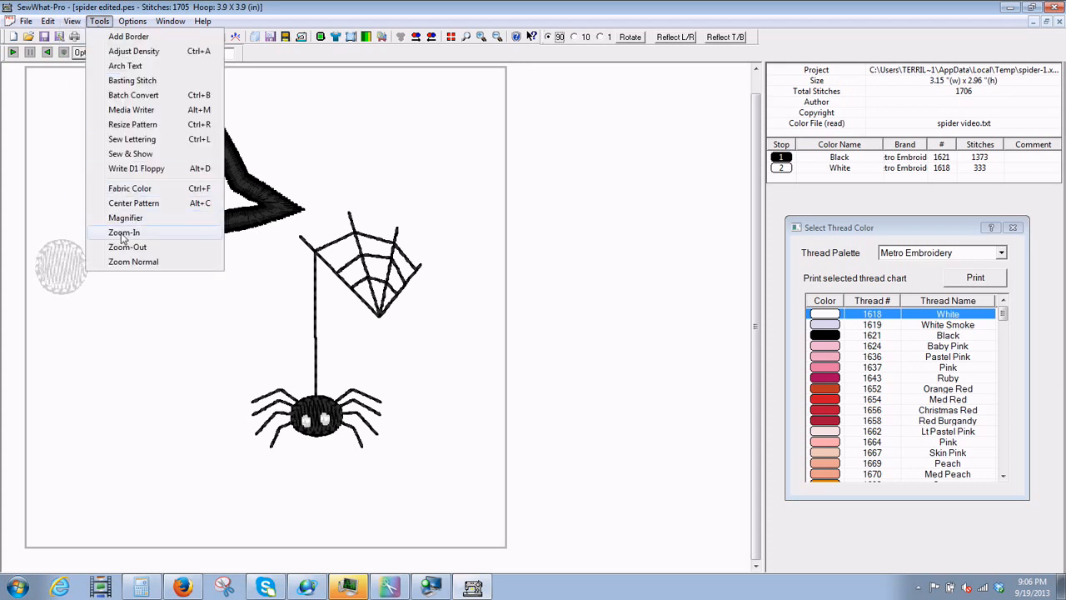
pyautogui.click(123, 232)
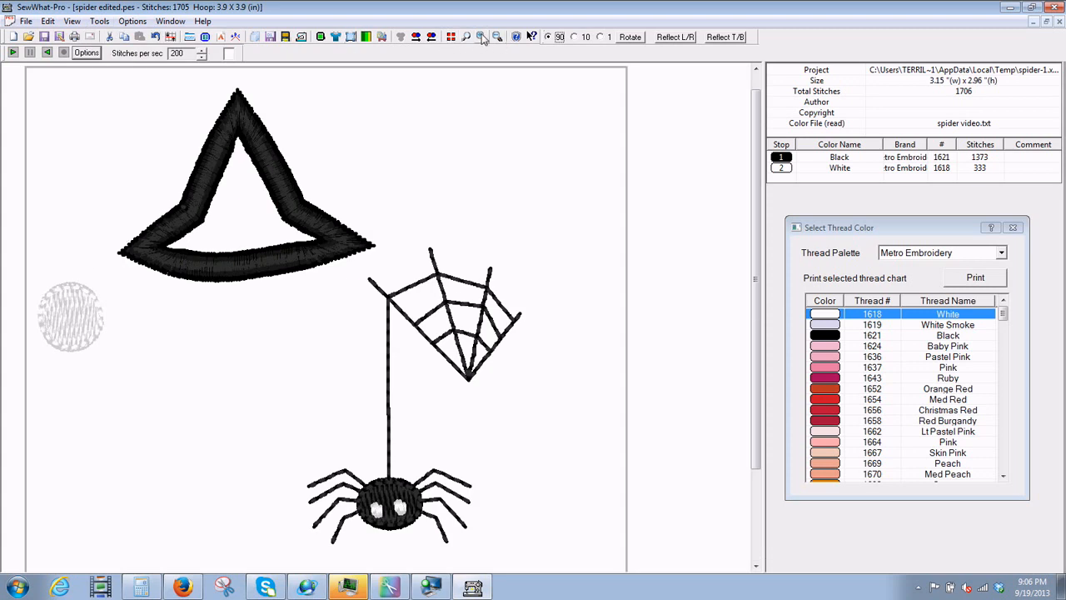
pyautogui.click(481, 36)
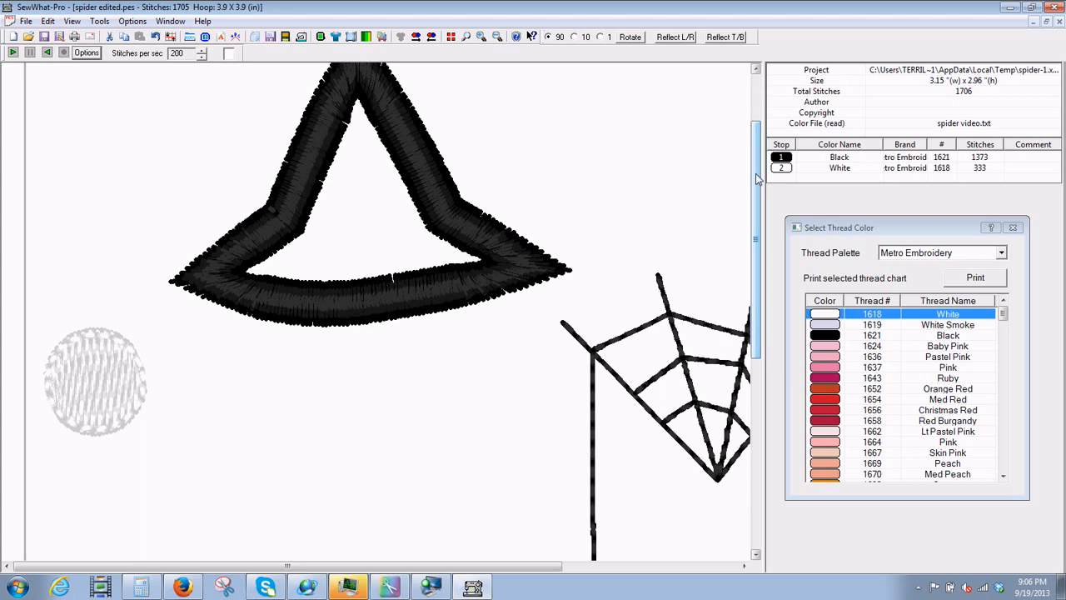
# - Zoom in once more and scroll down to the spider's body and legs
pyautogui.scroll(-3)
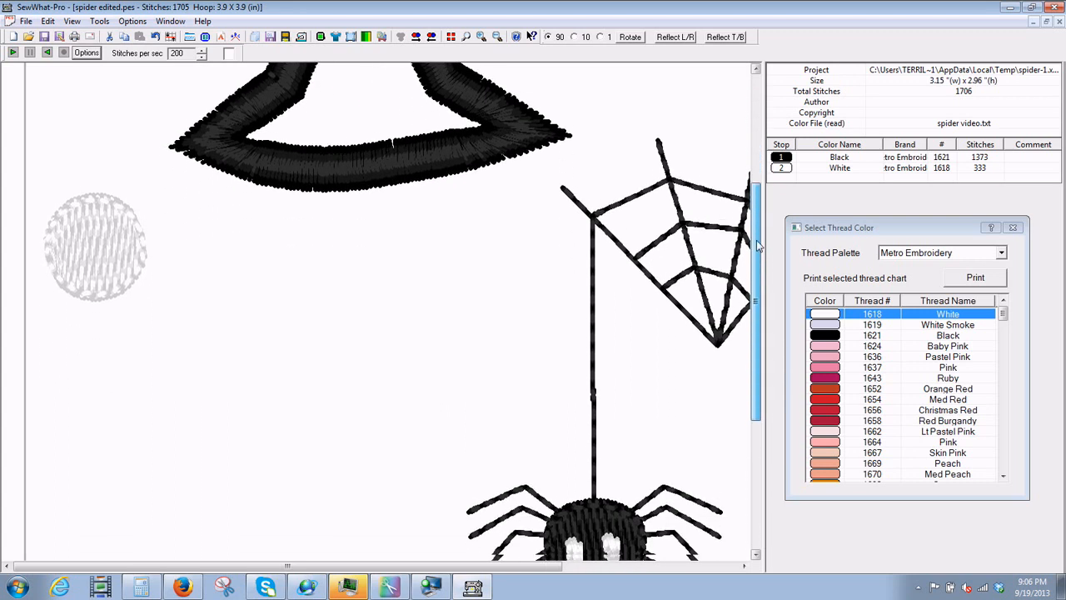
pyautogui.scroll(-3)
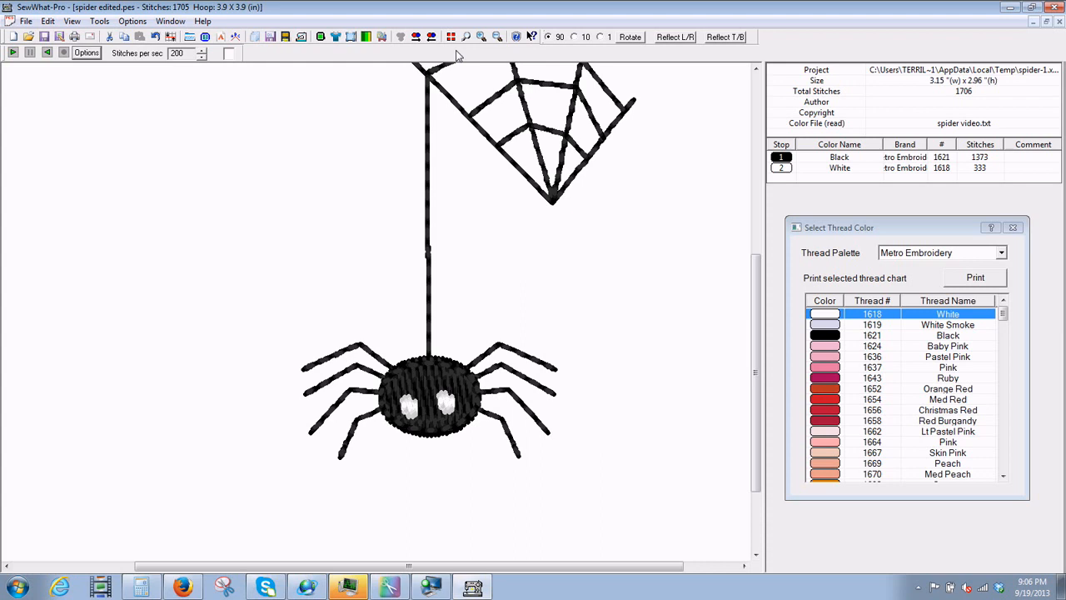
pyautogui.moveTo(496, 37)
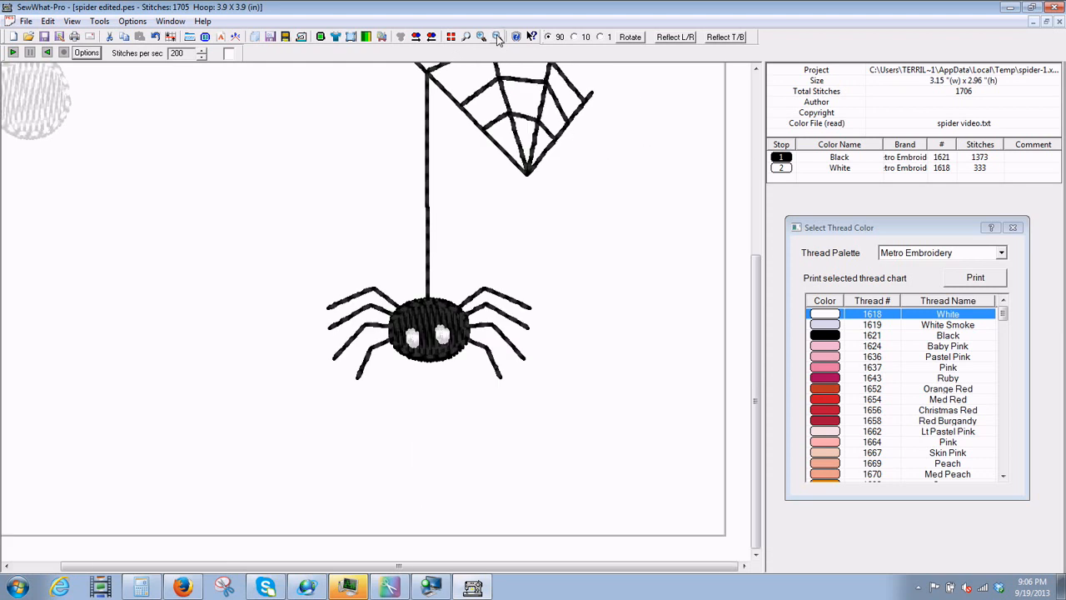
pyautogui.click(481, 36)
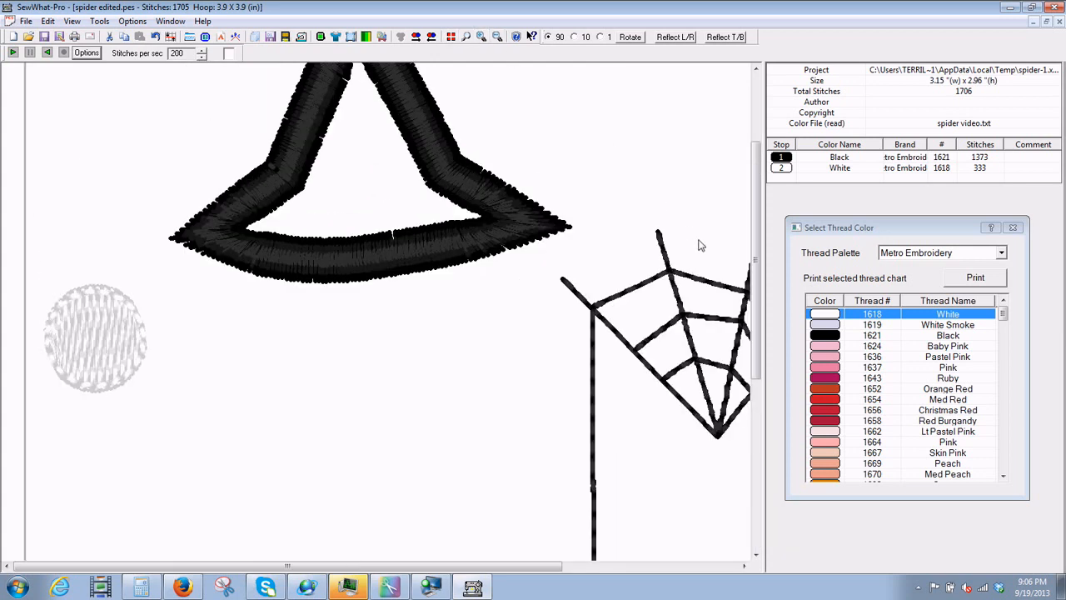
pyautogui.scroll(-3)
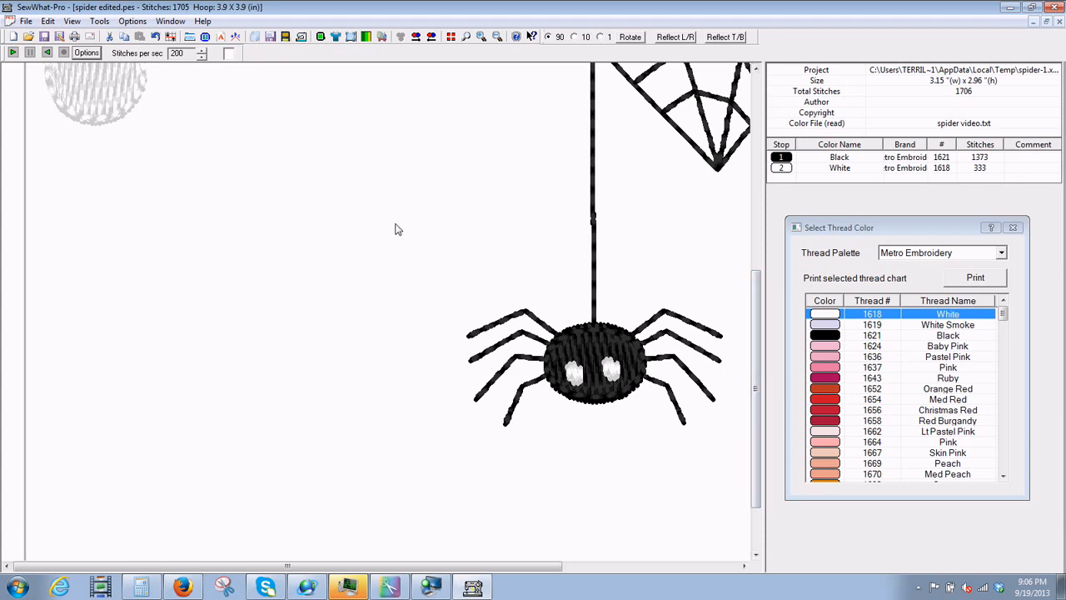
pyautogui.moveTo(321, 189)
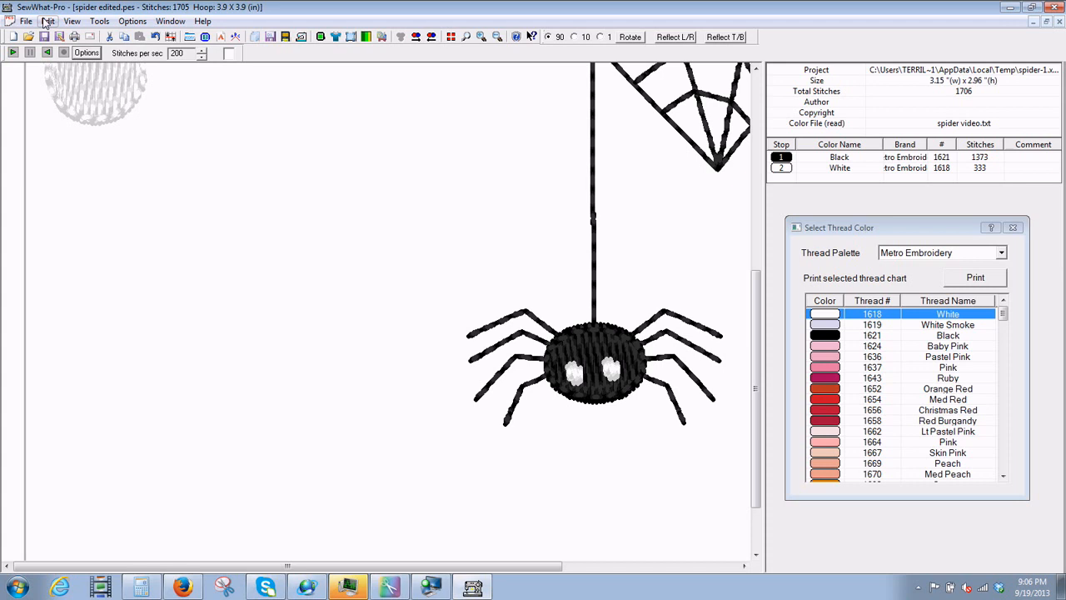
# - Bring up the editing commands to reach Cut Pattern mode
pyautogui.click(47, 20)
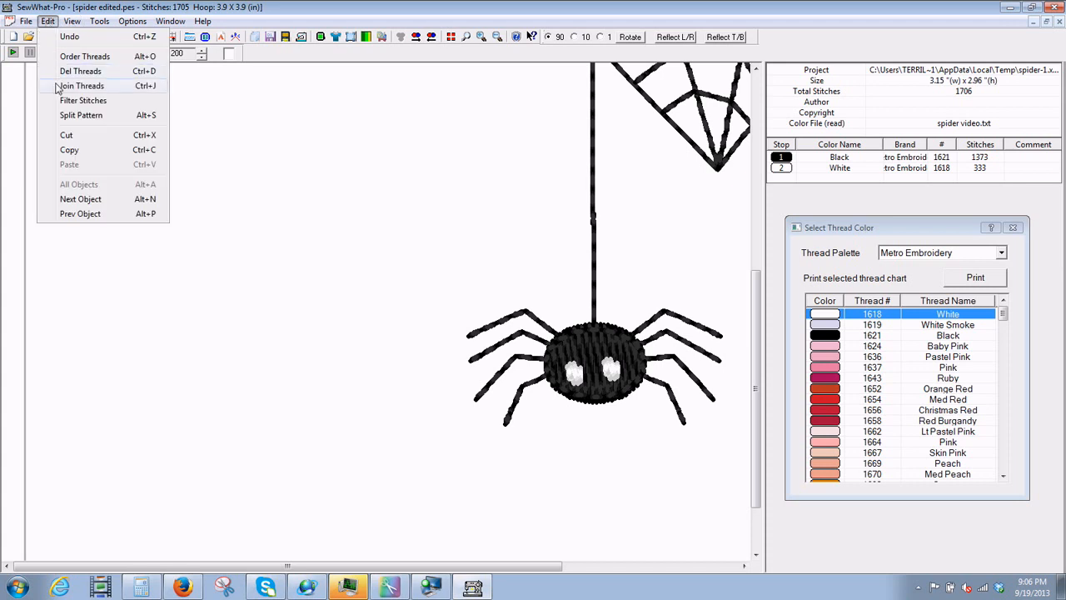
pyautogui.moveTo(80, 115)
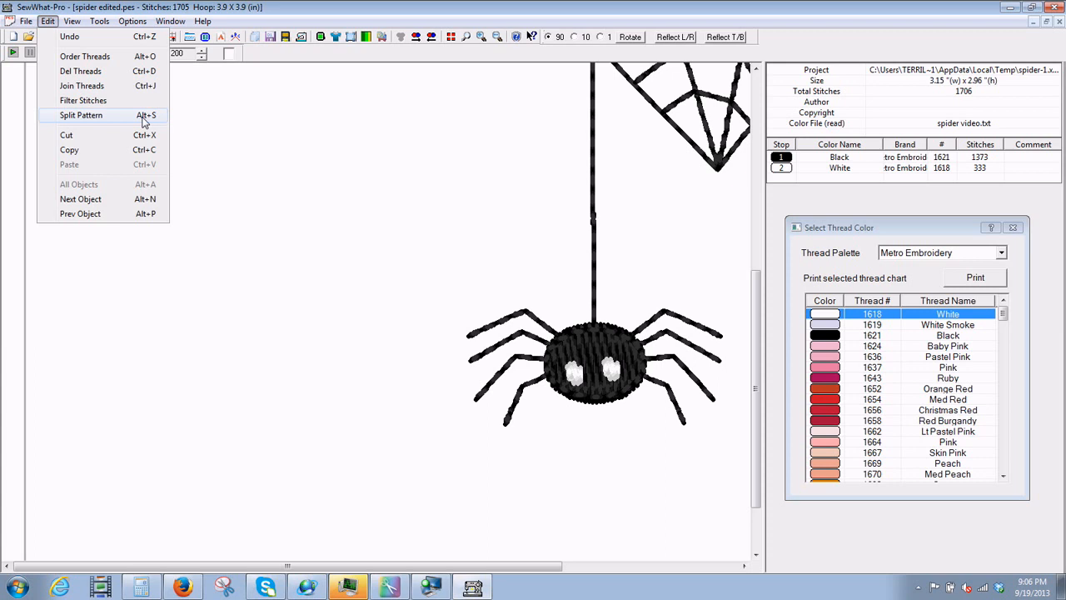
pyautogui.moveTo(147, 64)
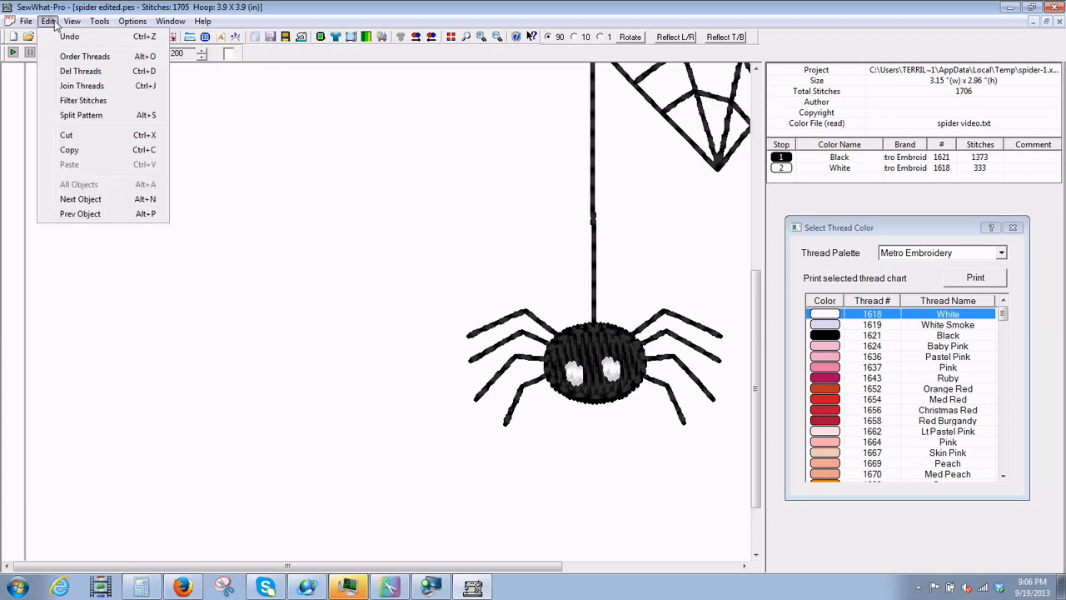
pyautogui.moveTo(131, 132)
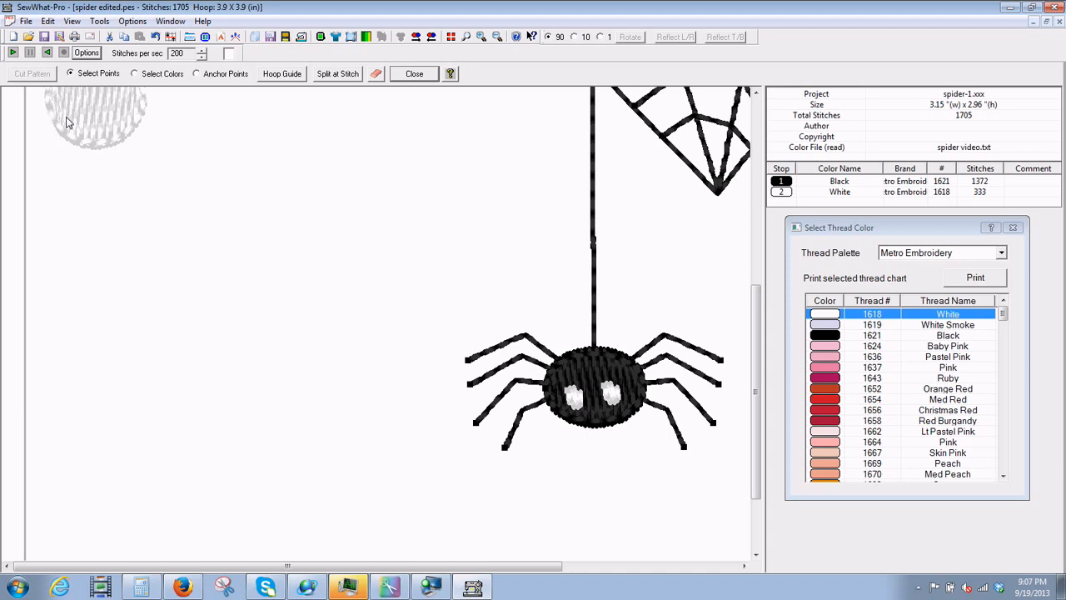
pyautogui.moveTo(215, 83)
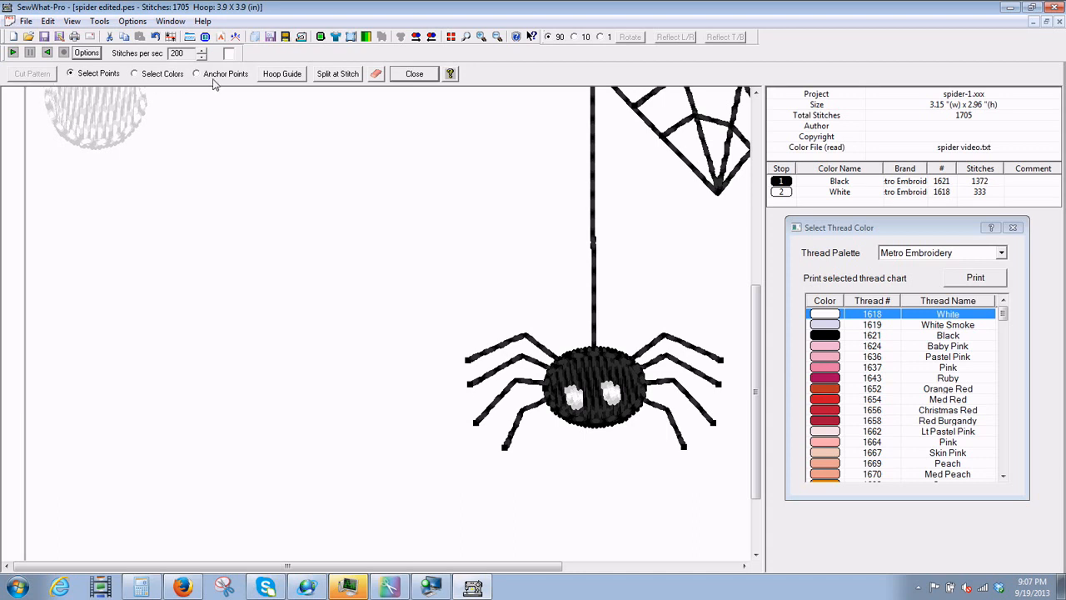
pyautogui.moveTo(167, 83)
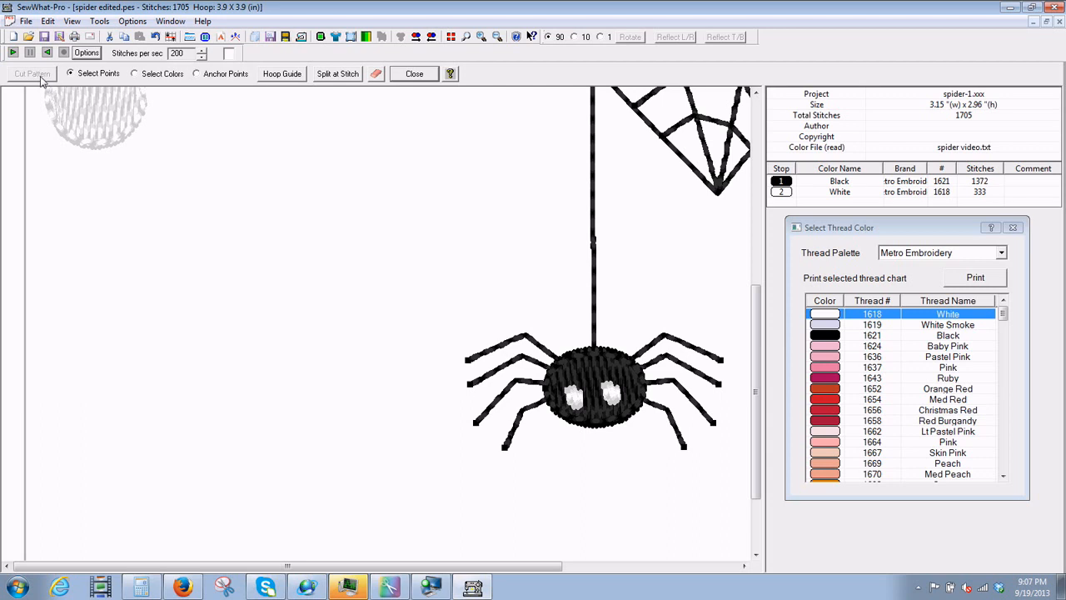
pyautogui.moveTo(33, 90)
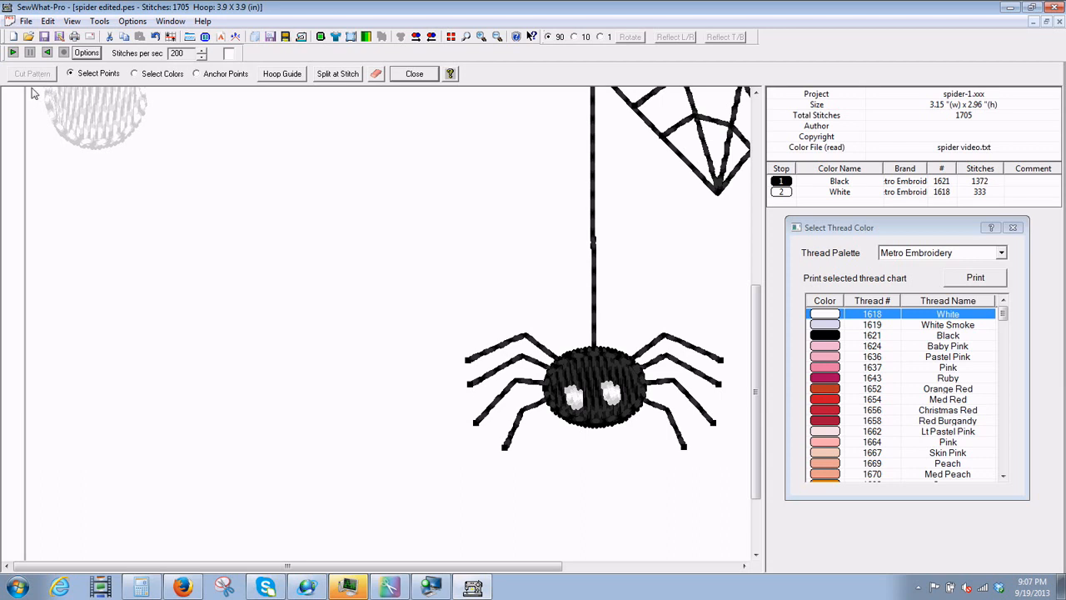
pyautogui.moveTo(393, 526)
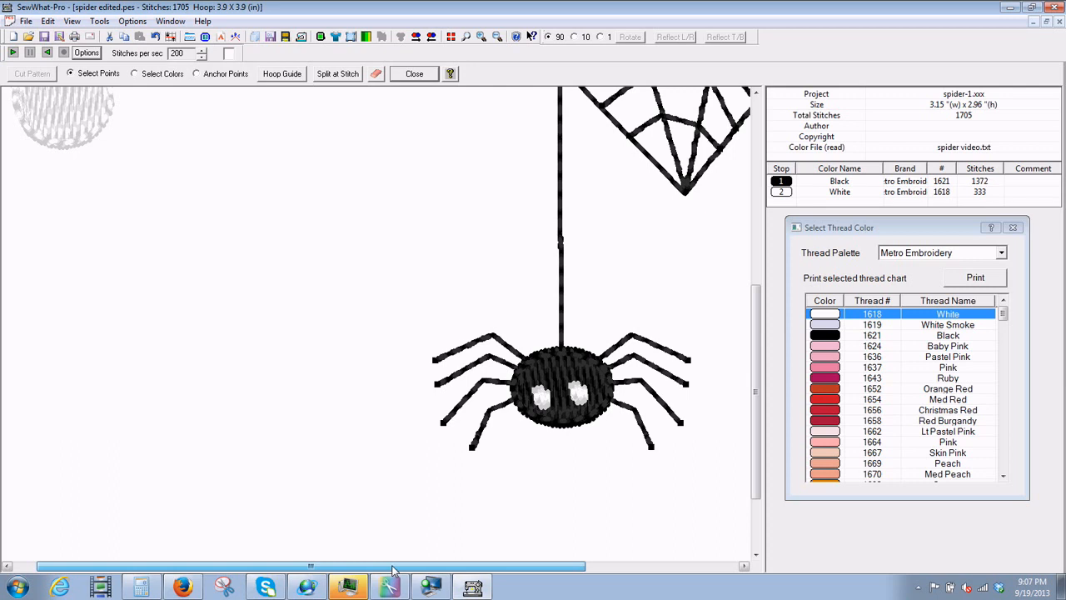
pyautogui.hscroll(3)
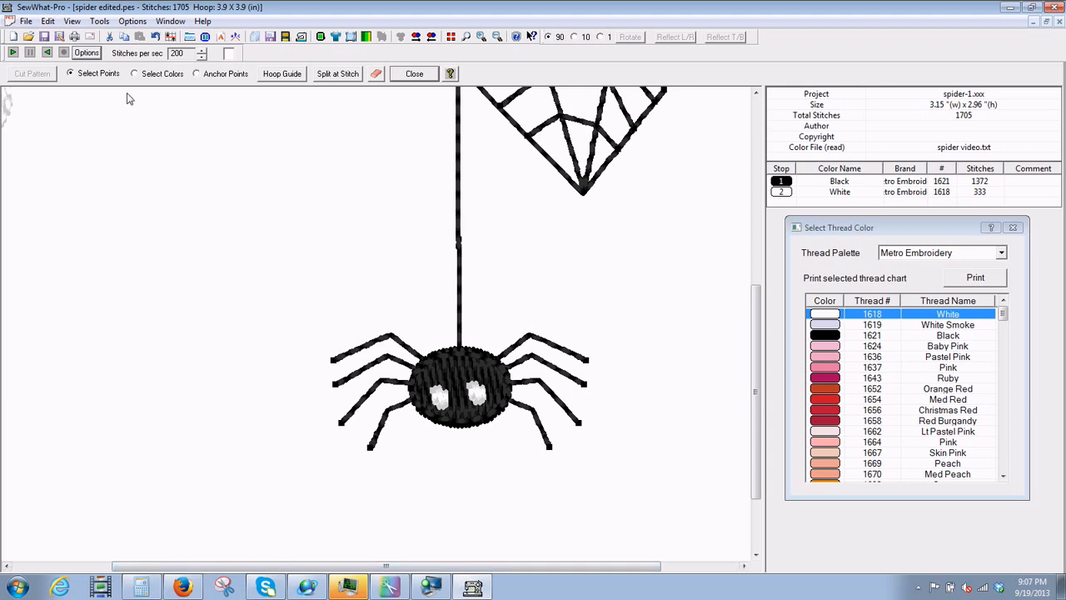
pyautogui.moveTo(326, 342)
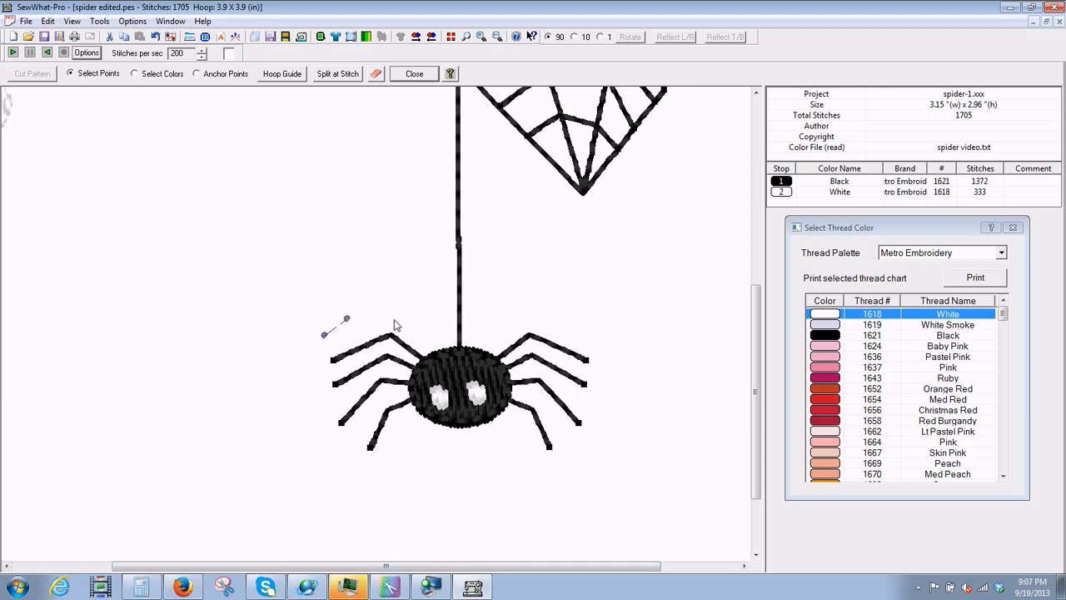
# - Start the cut outline above the spider's left legs
pyautogui.click(433, 335)
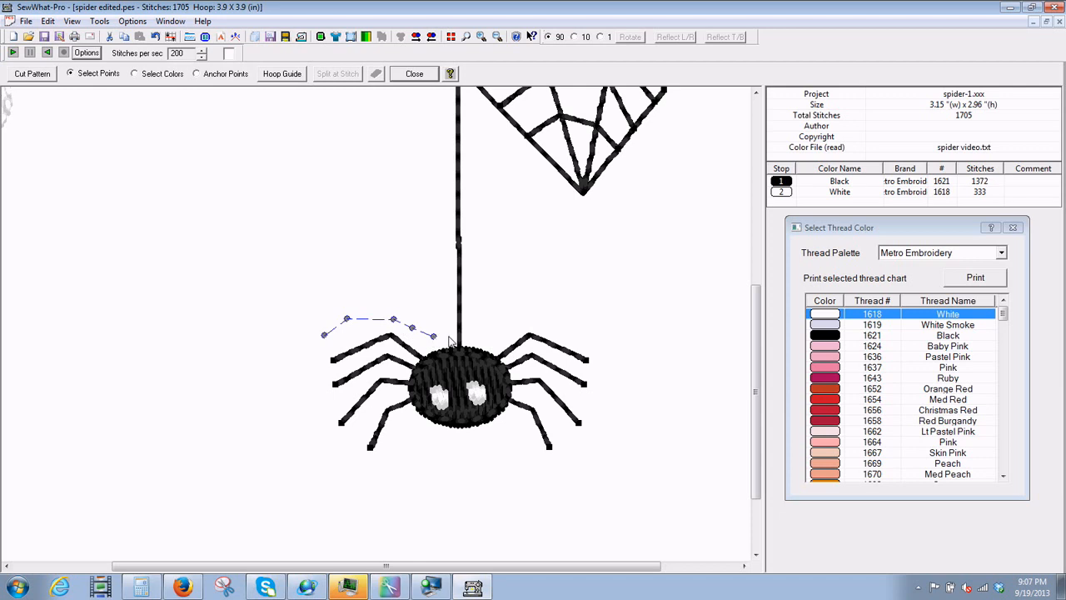
pyautogui.moveTo(460, 340)
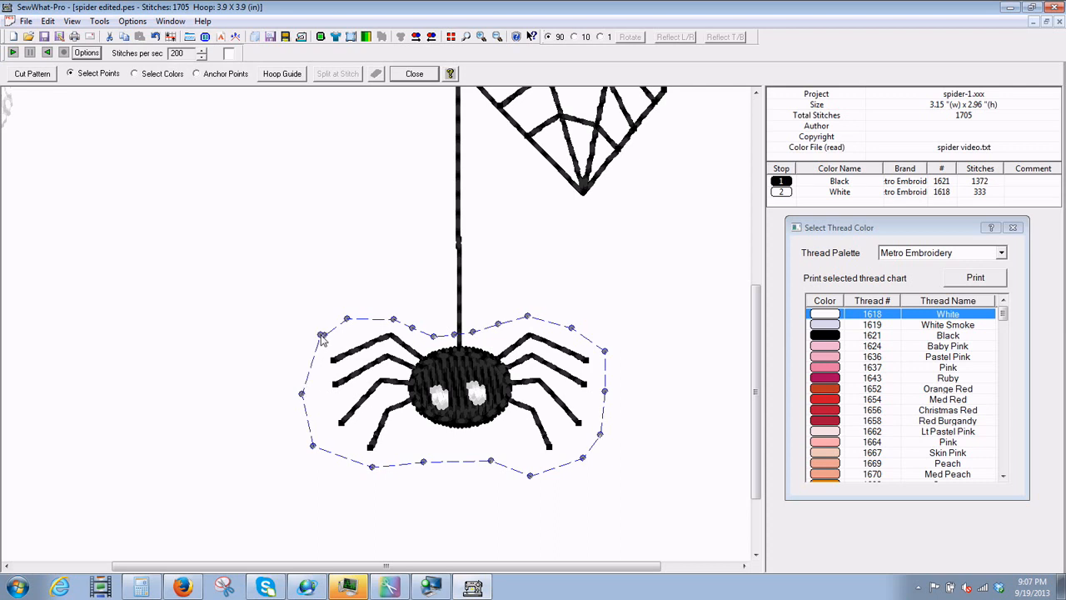
pyautogui.moveTo(197, 180)
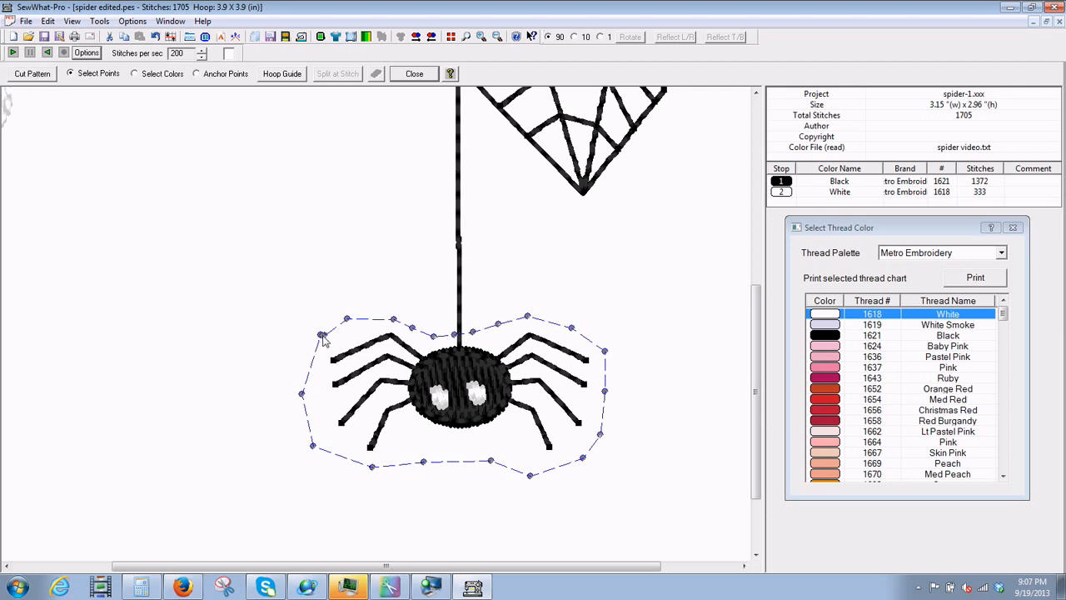
pyautogui.moveTo(508, 357)
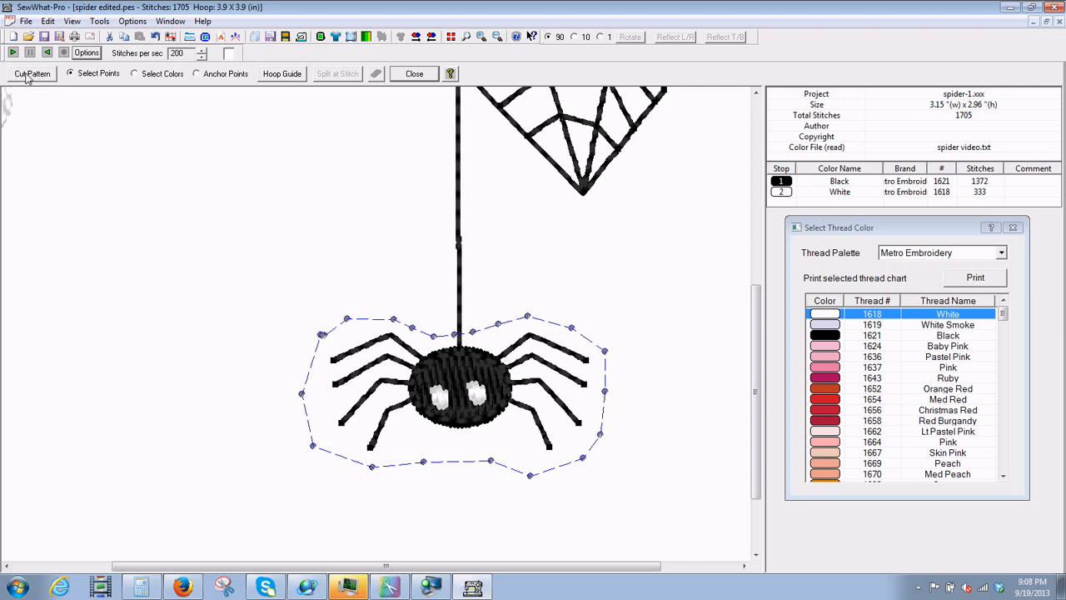
# - Remove everything outside the outline, leaving the 449-stitch spider body and legs
pyautogui.click(32, 73)
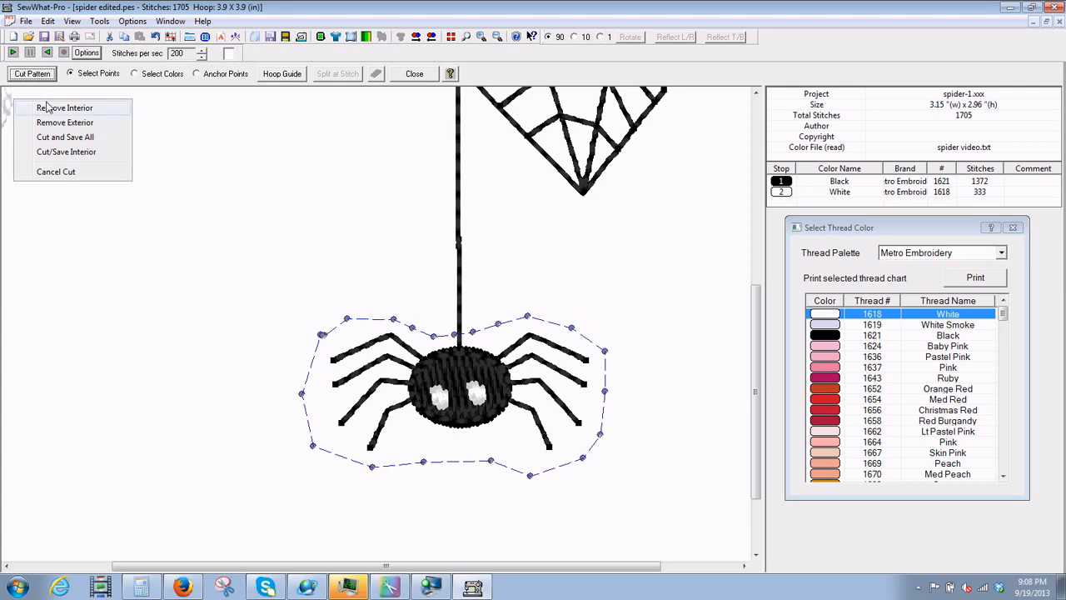
pyautogui.moveTo(63, 123)
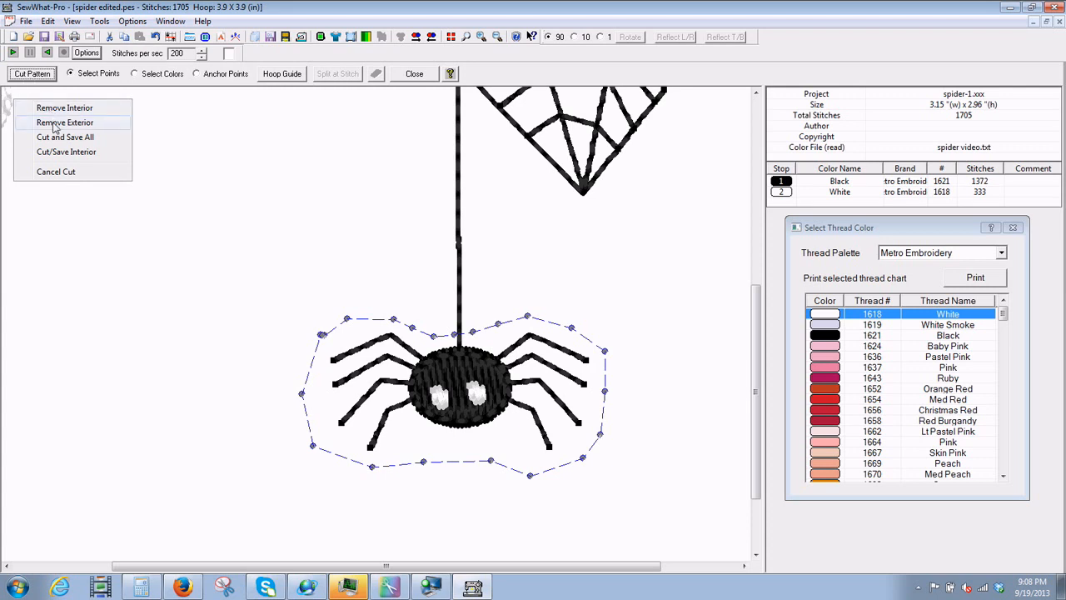
pyautogui.click(63, 123)
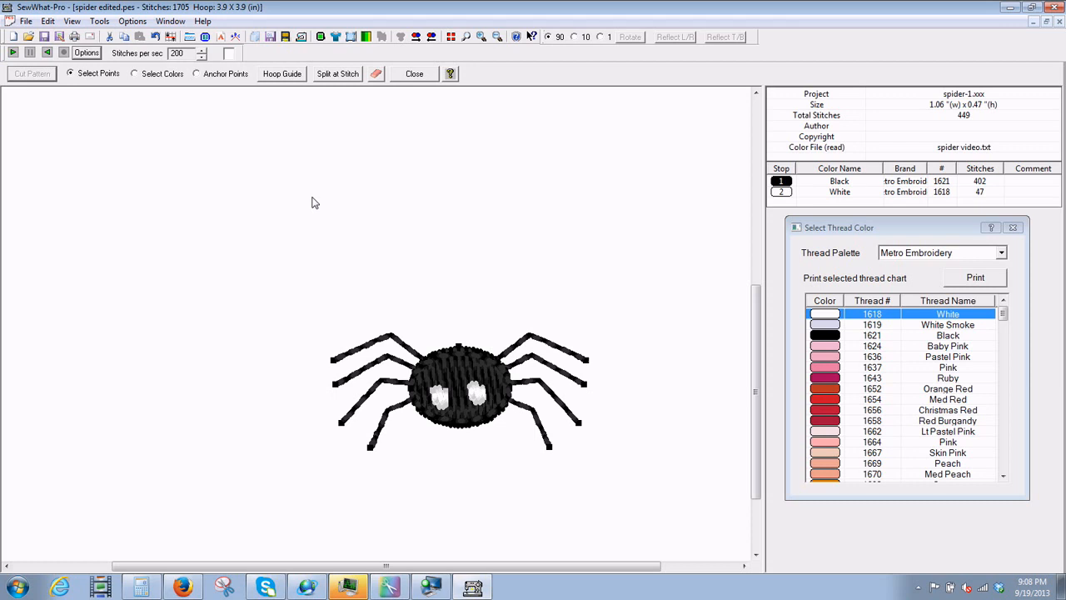
pyautogui.moveTo(413, 57)
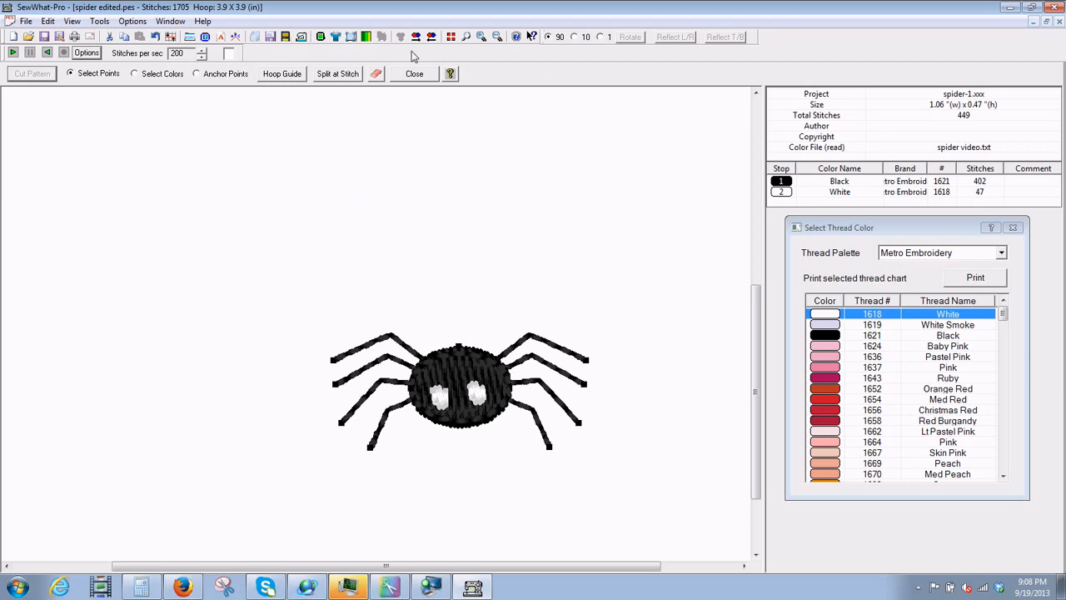
pyautogui.moveTo(417, 43)
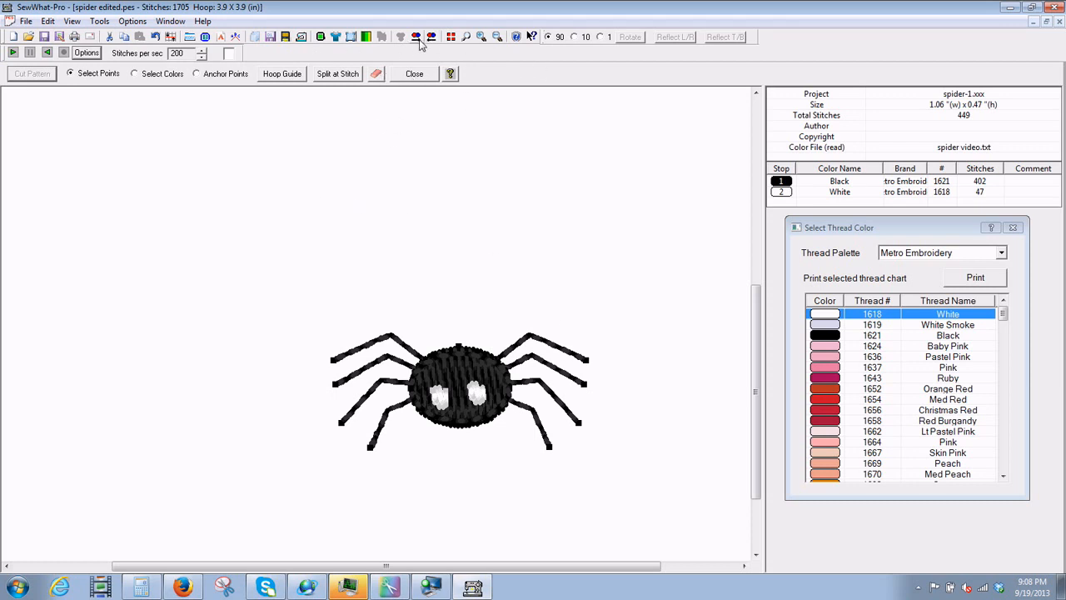
pyautogui.moveTo(458, 323)
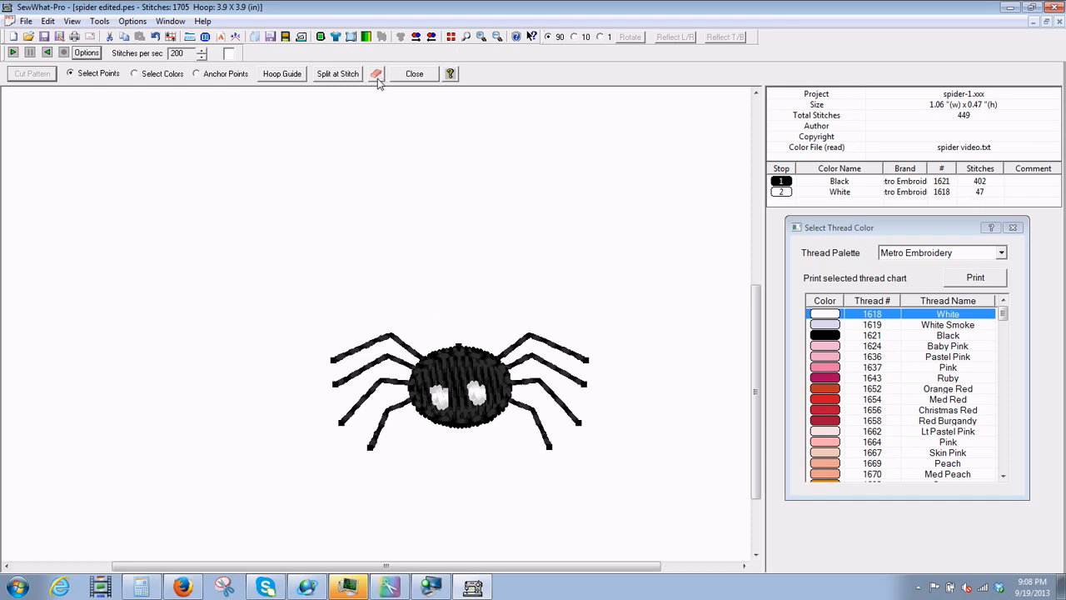
pyautogui.click(376, 73)
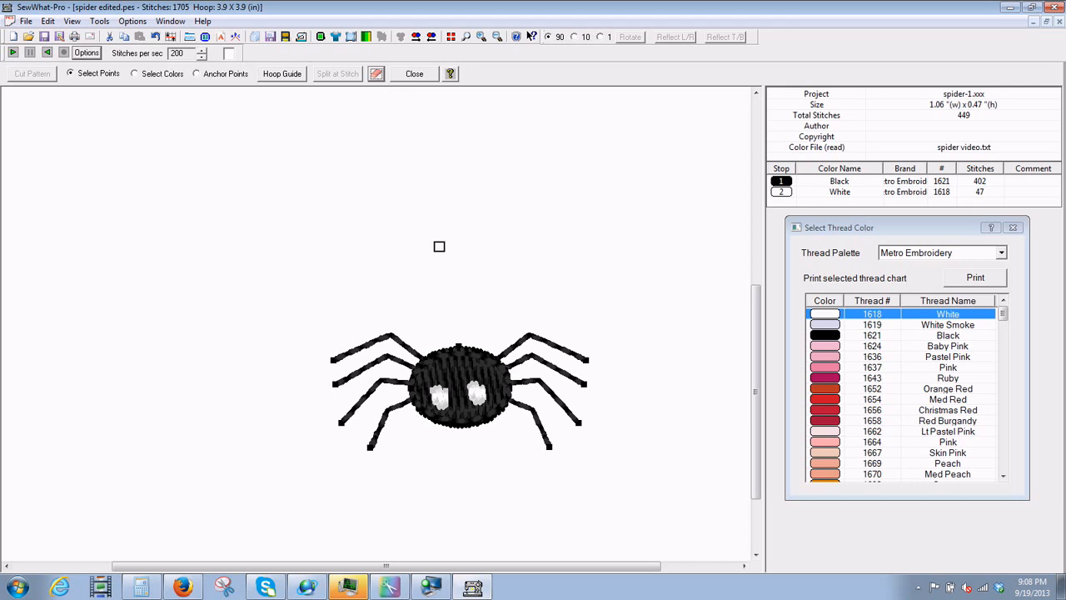
pyautogui.moveTo(376, 97)
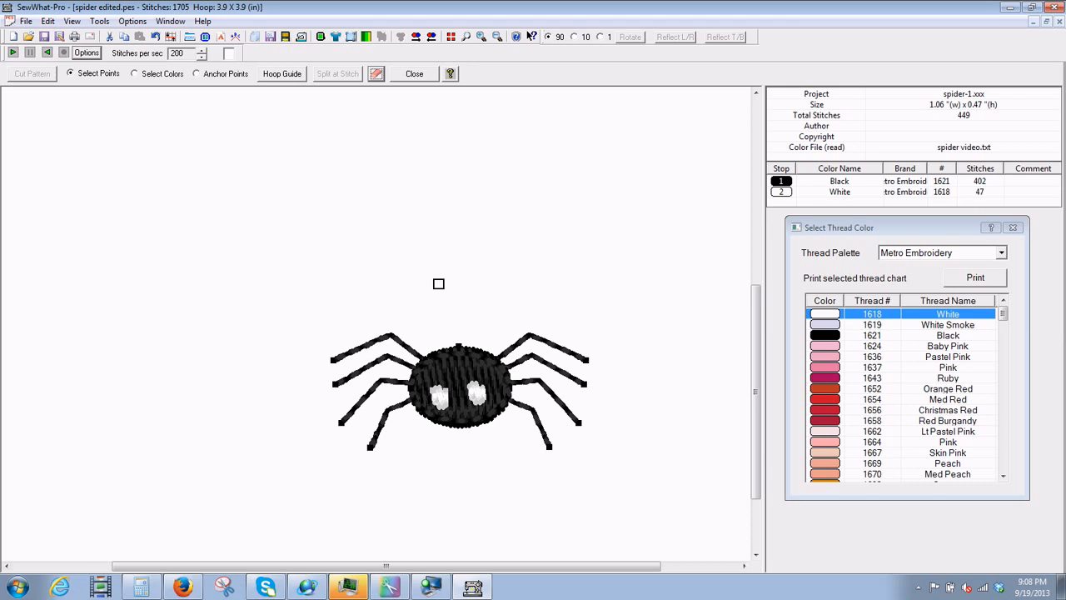
pyautogui.moveTo(459, 340)
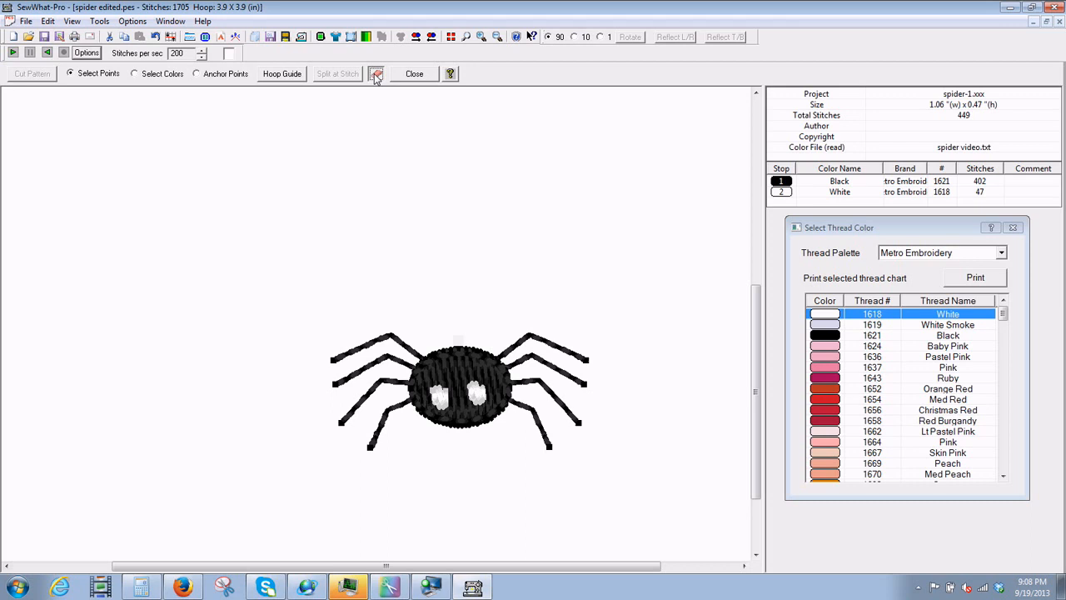
pyautogui.click(376, 73)
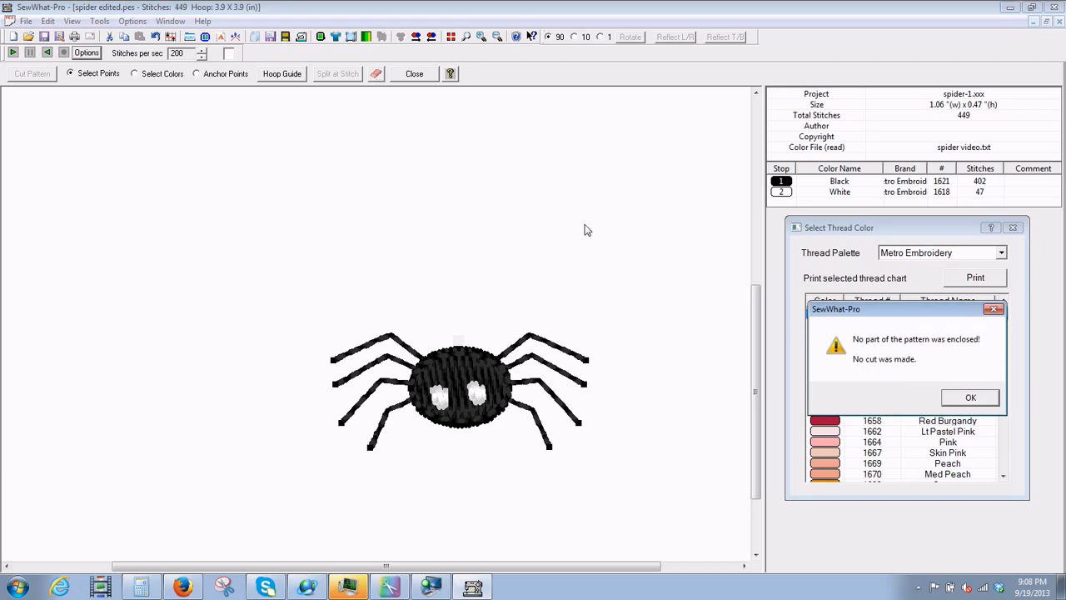
pyautogui.click(970, 396)
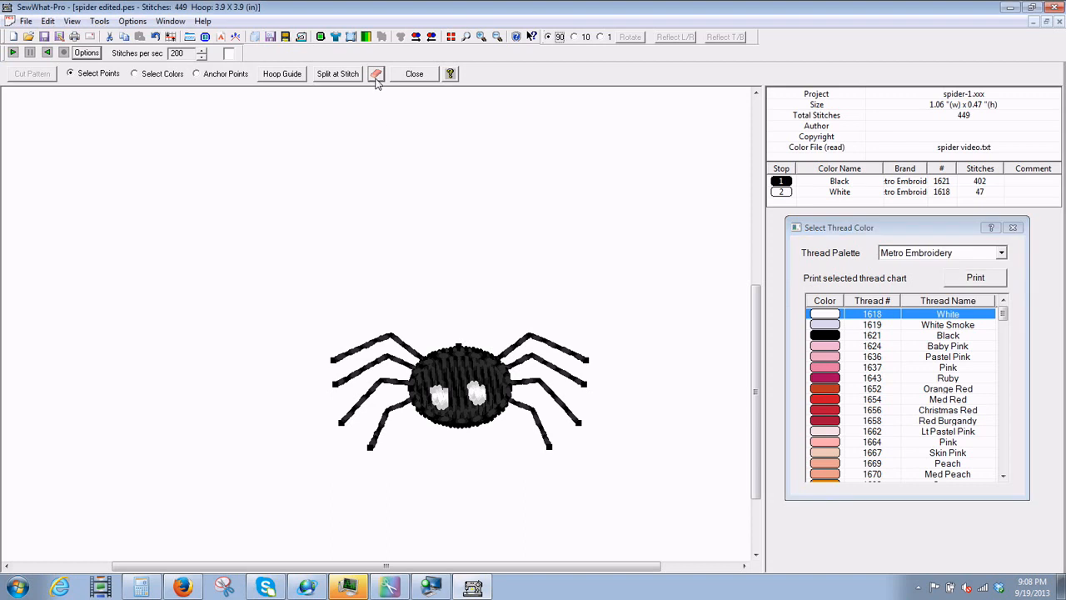
pyautogui.moveTo(447, 270)
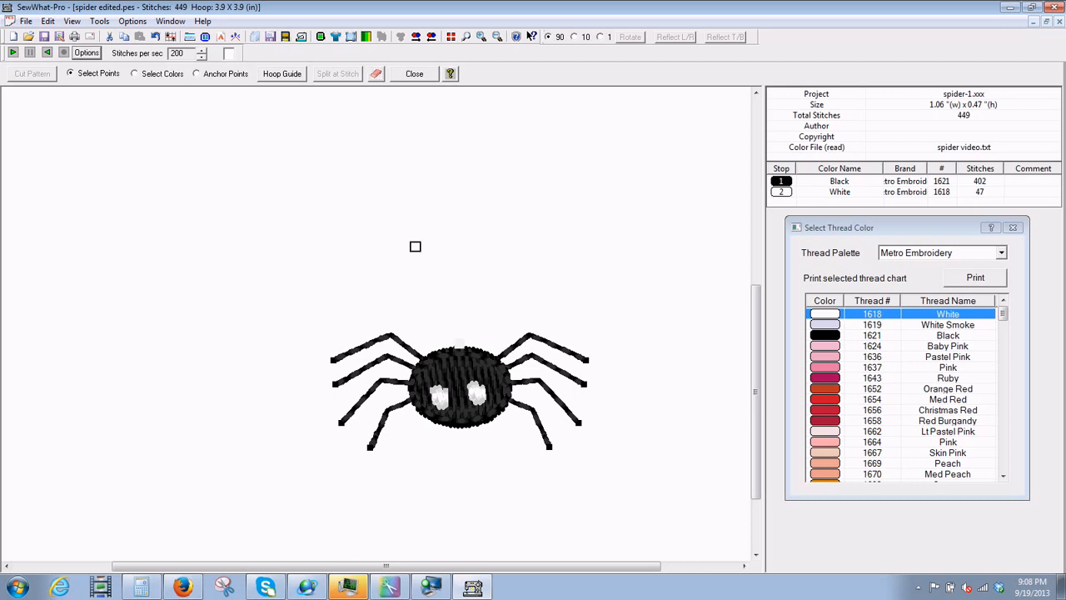
pyautogui.click(376, 73)
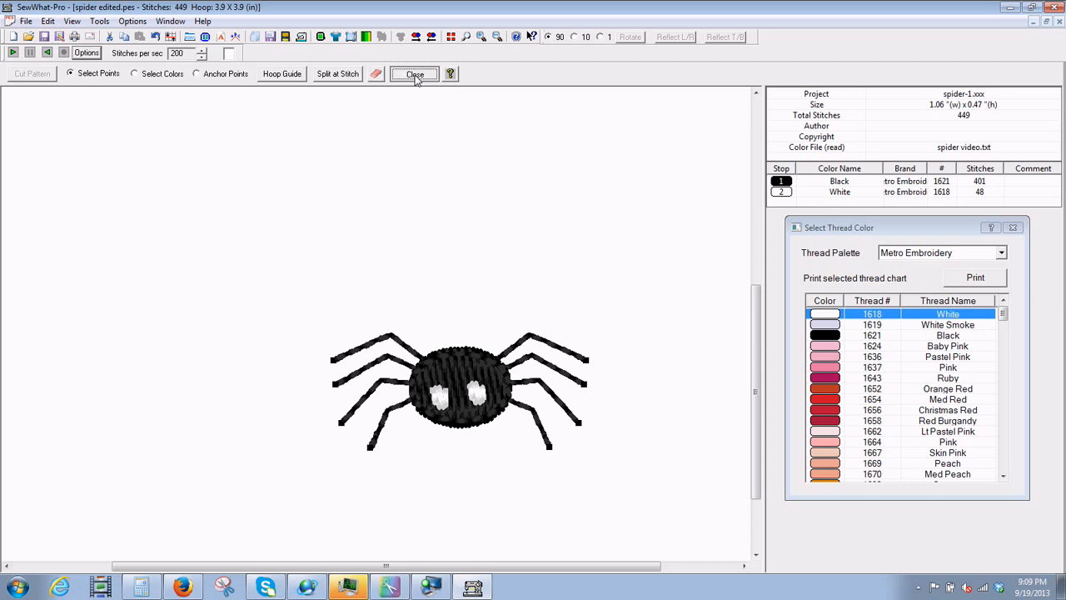
# - Leave Cut Pattern mode and save the trimmed 449-stitch spider design
pyautogui.click(413, 73)
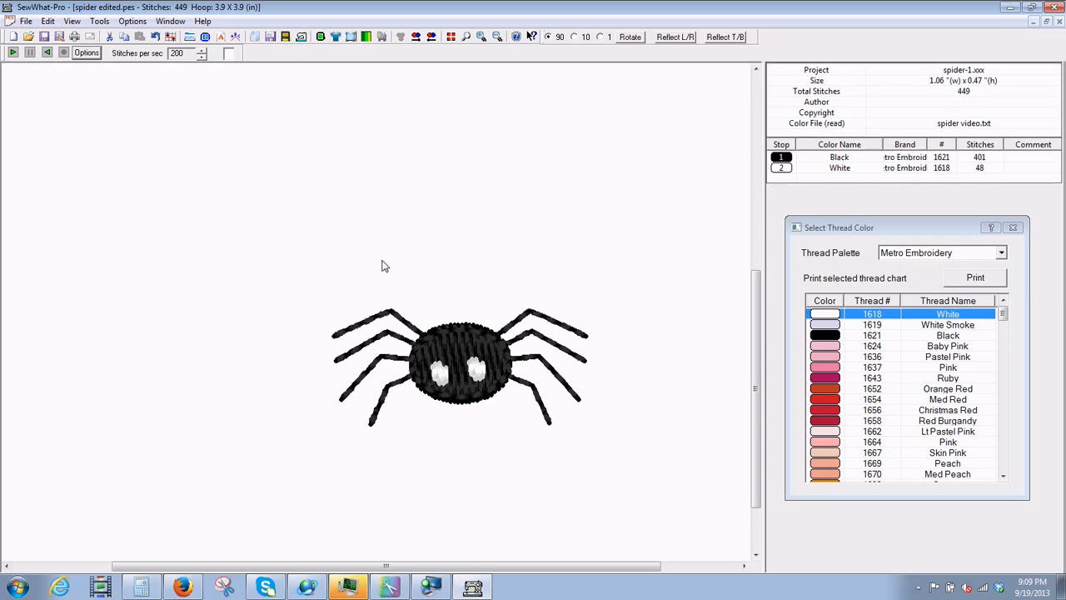
pyautogui.moveTo(187, 230)
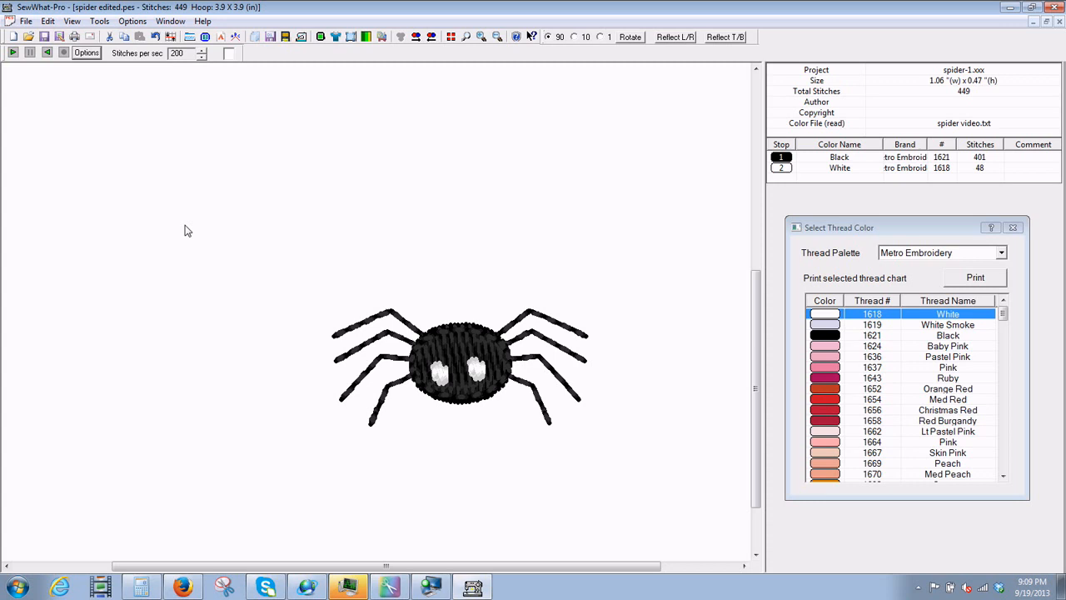
pyautogui.click(26, 20)
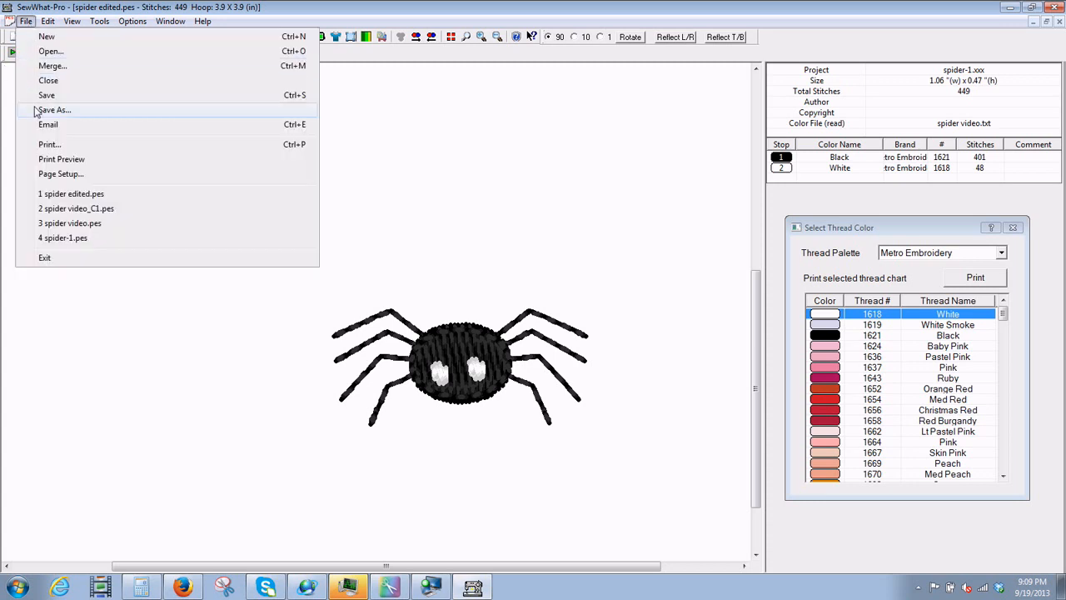
pyautogui.click(443, 269)
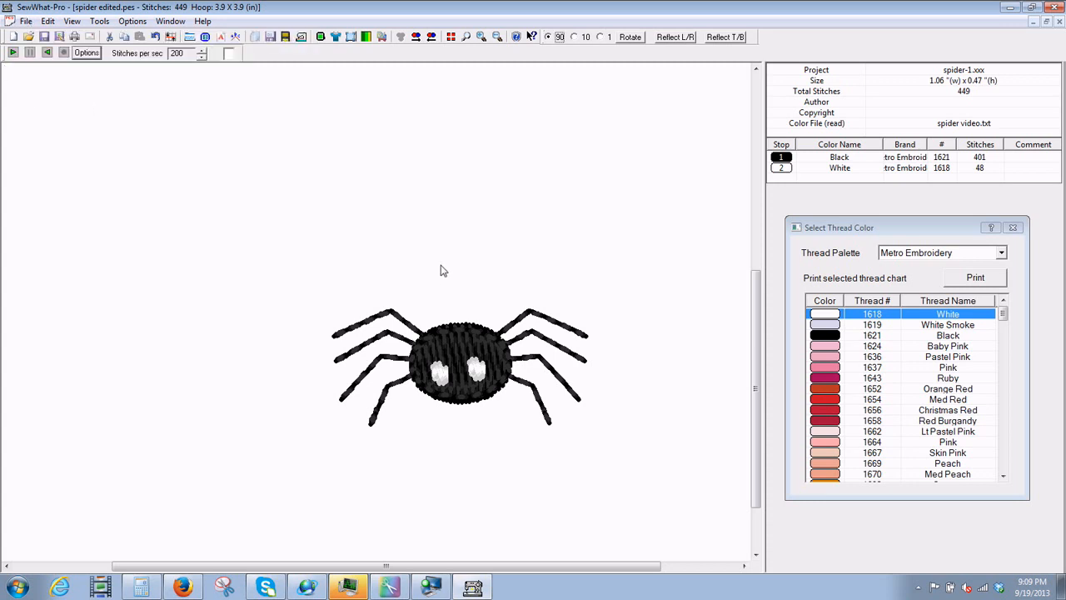
pyautogui.moveTo(429, 250)
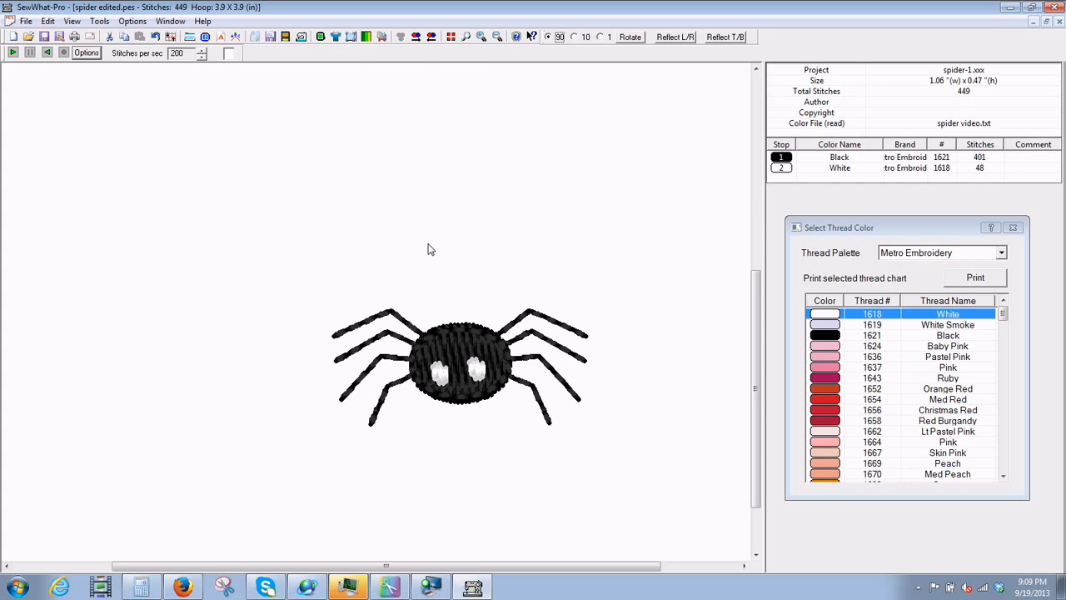
pyautogui.moveTo(416, 243)
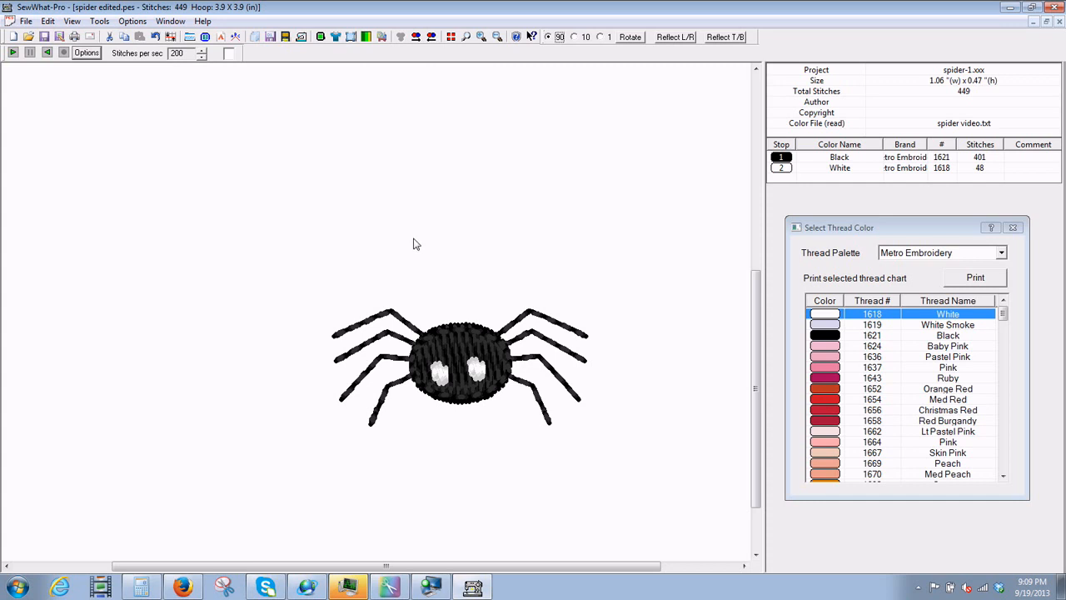